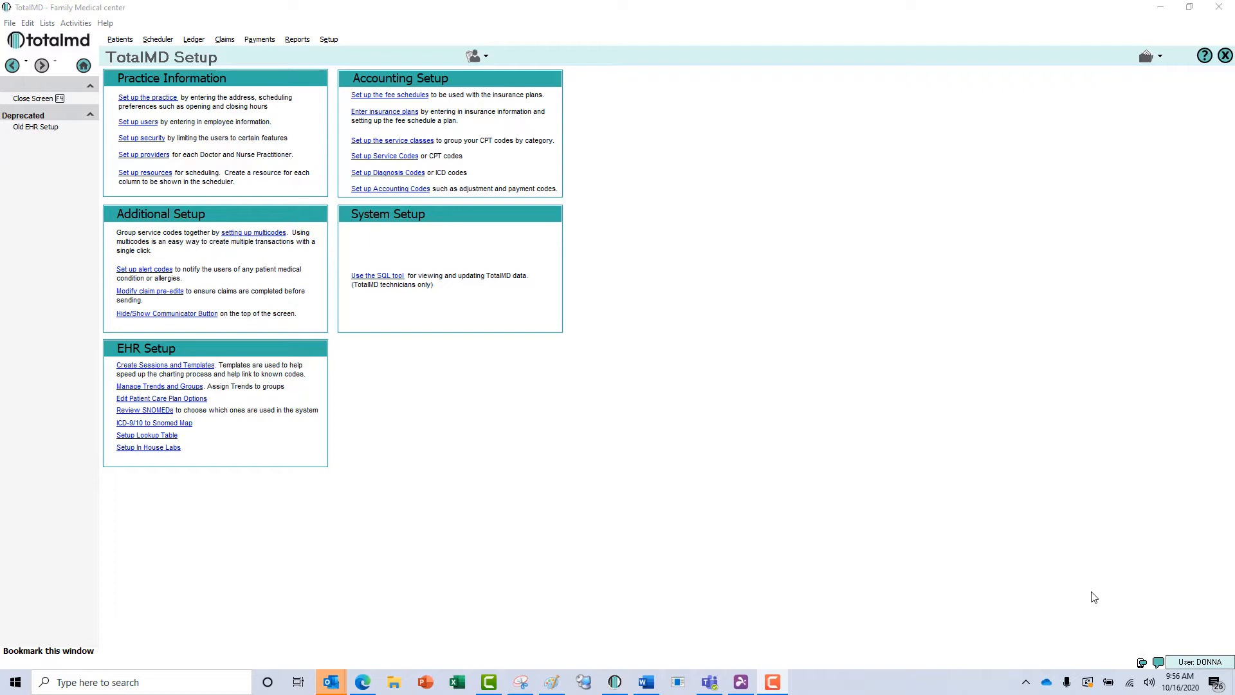
pyautogui.moveTo(1016, 527)
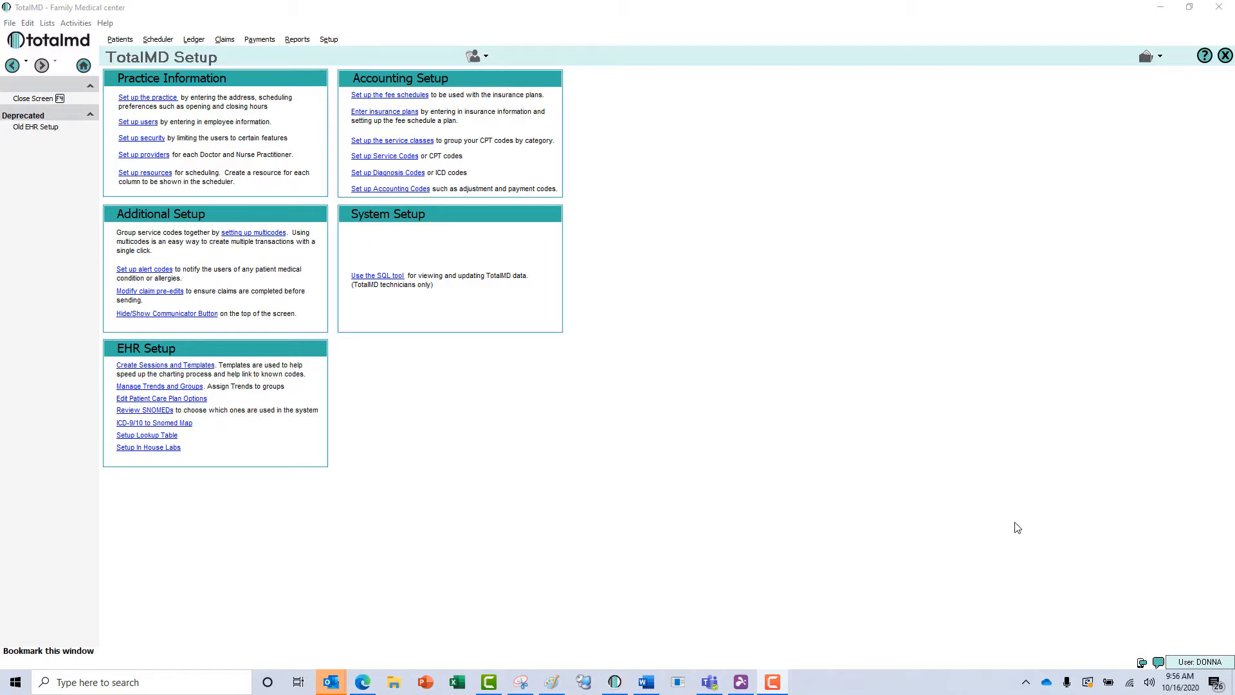
pyautogui.moveTo(754, 296)
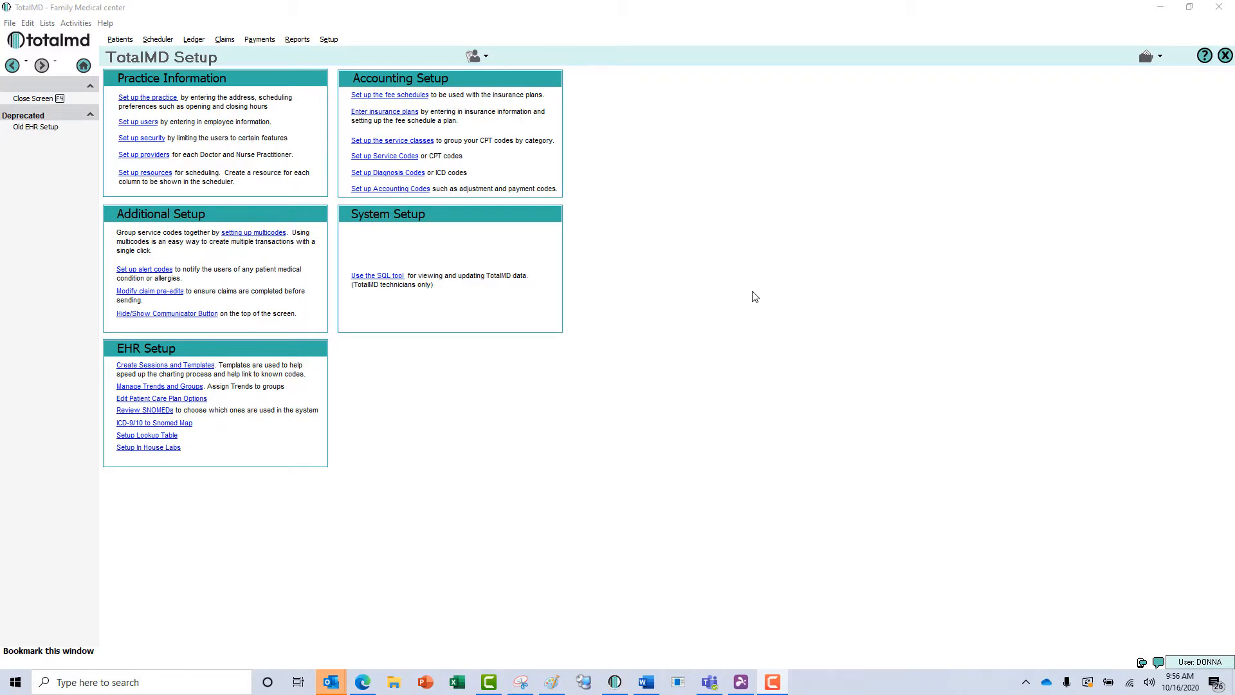
pyautogui.moveTo(718, 263)
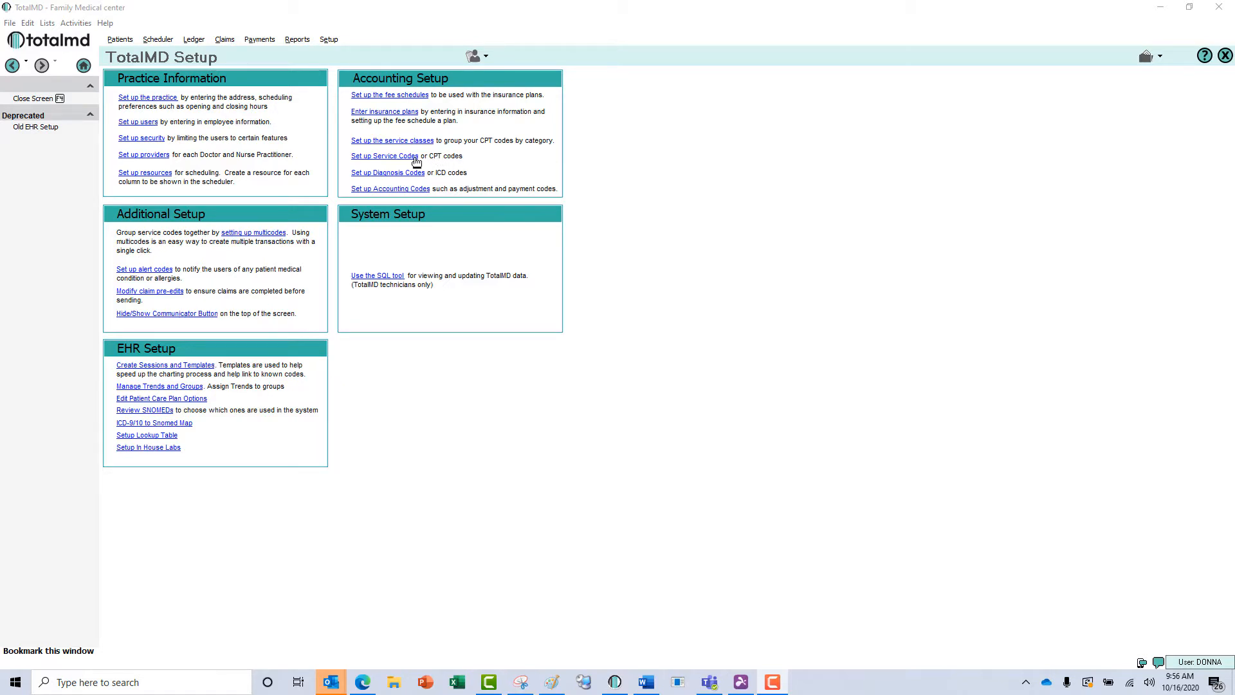
# Show the Service Code List via Set up Accounting Codes and select the COVID Office Visit code
pyautogui.click(389, 188)
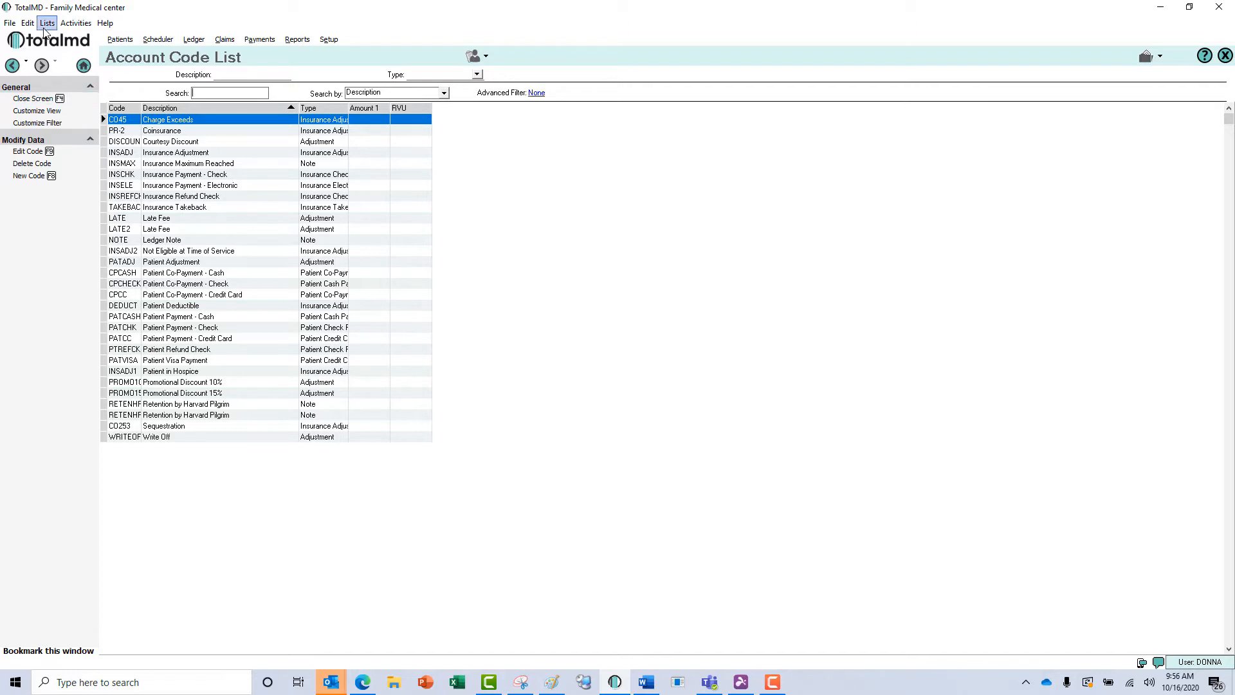
pyautogui.click(46, 21)
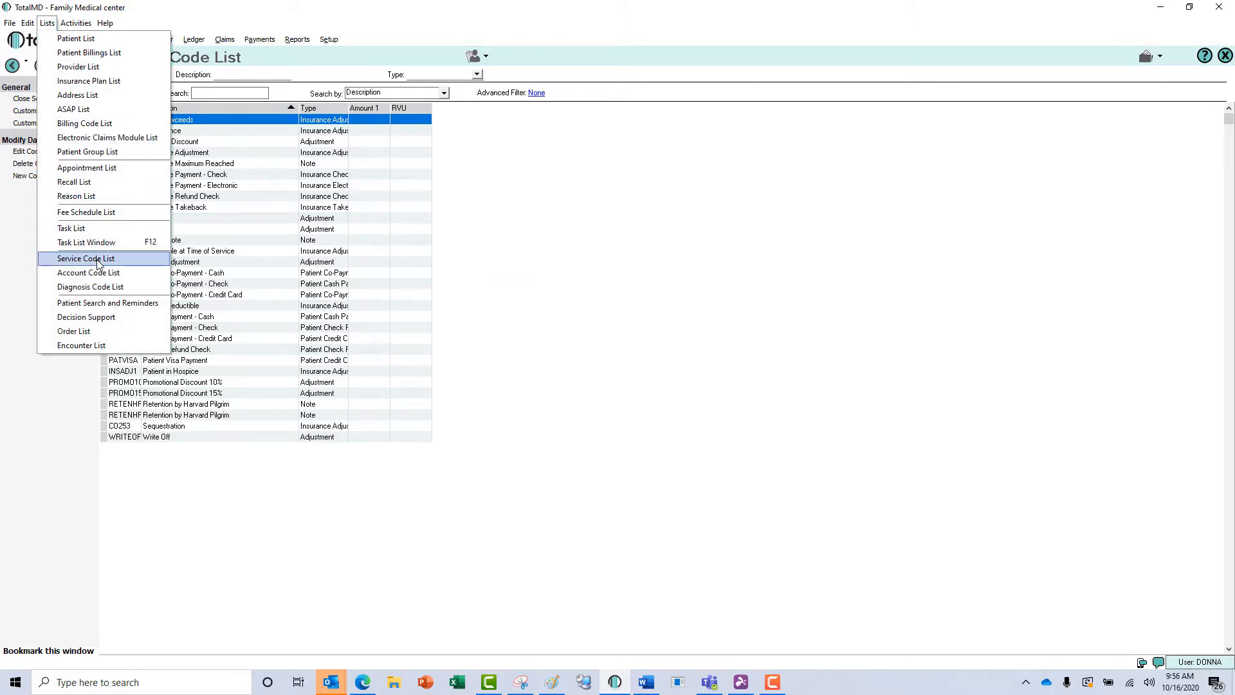
pyautogui.click(86, 258)
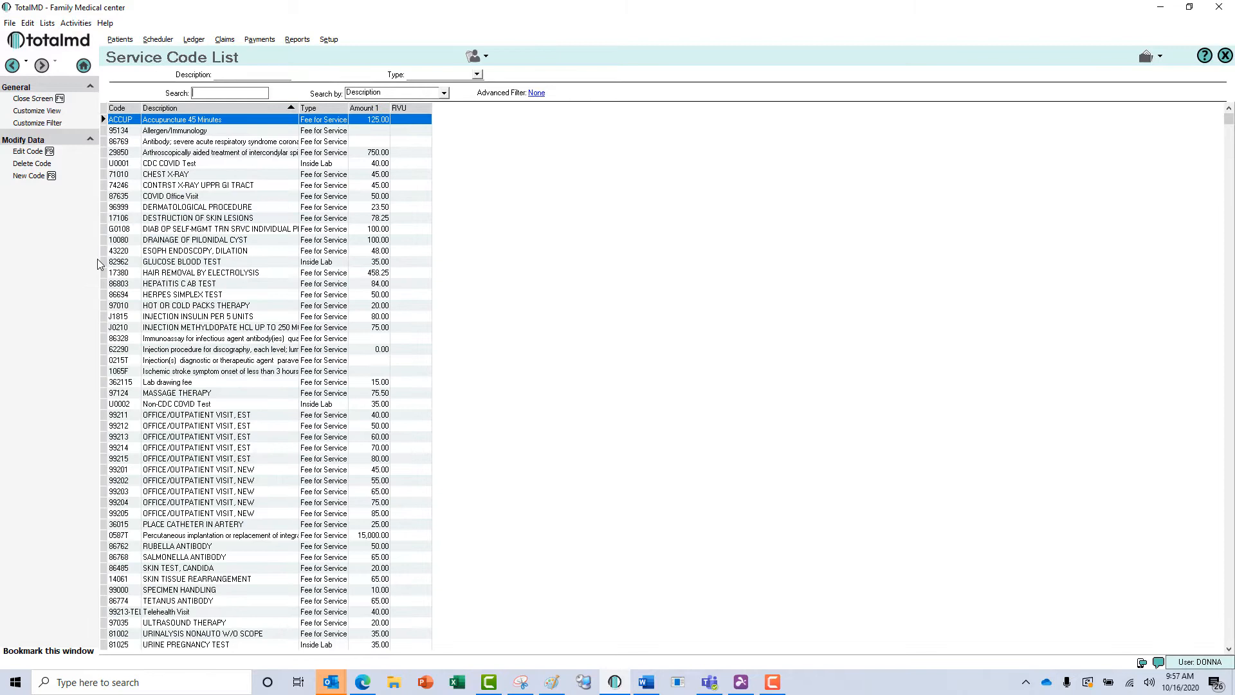
pyautogui.click(169, 196)
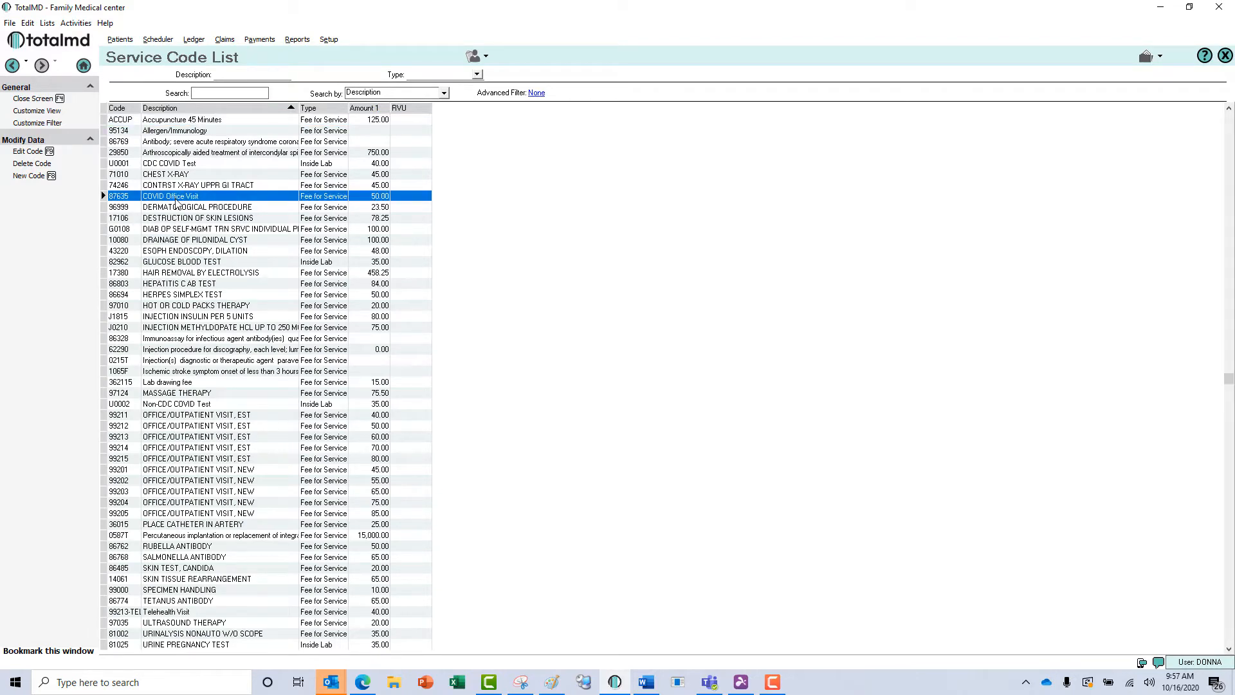
pyautogui.doubleClick(171, 195)
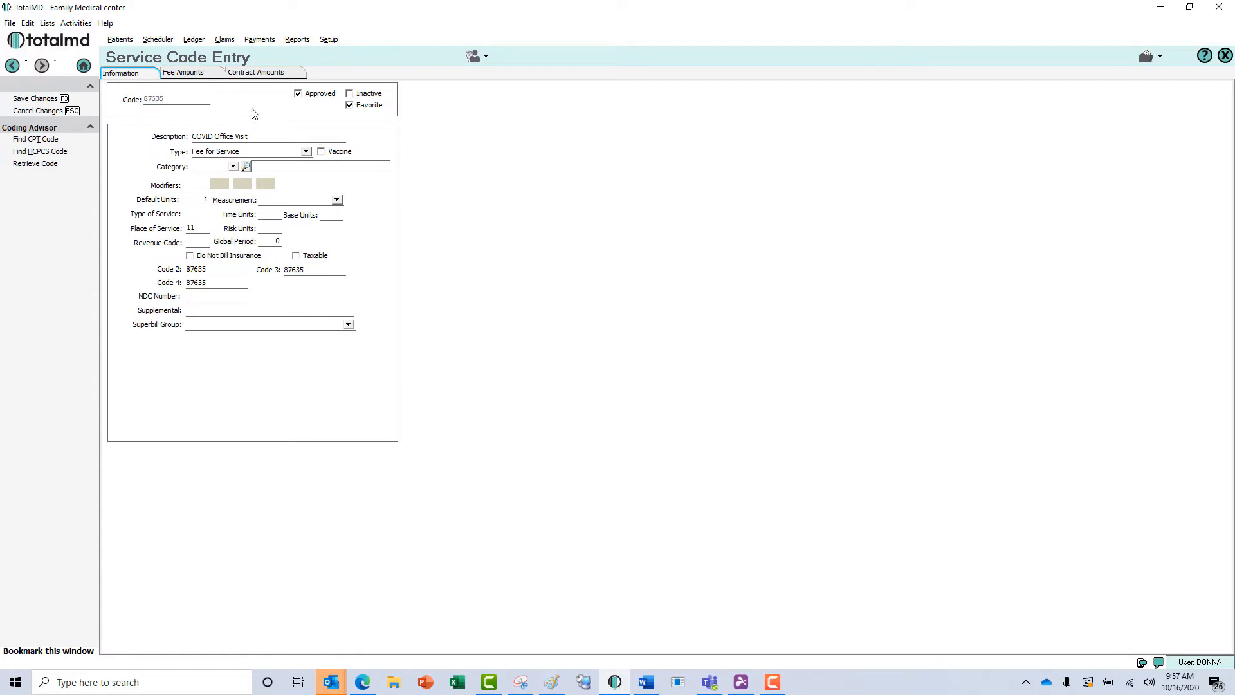
pyautogui.click(183, 72)
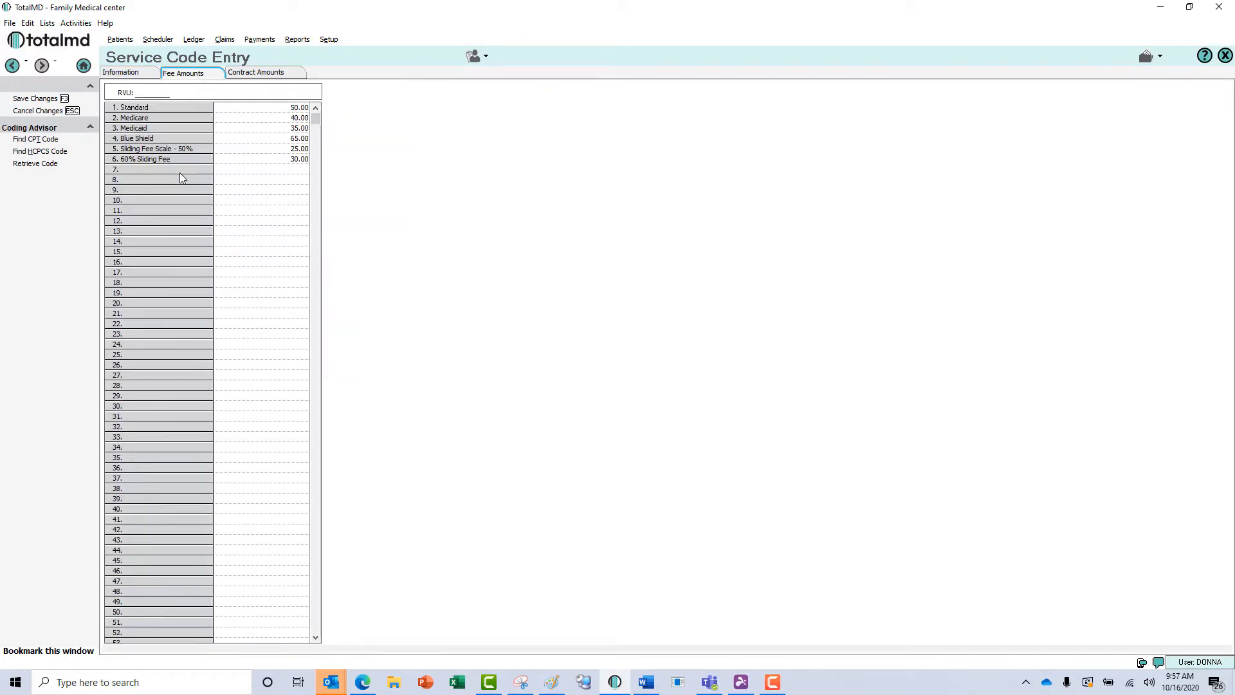
pyautogui.click(255, 72)
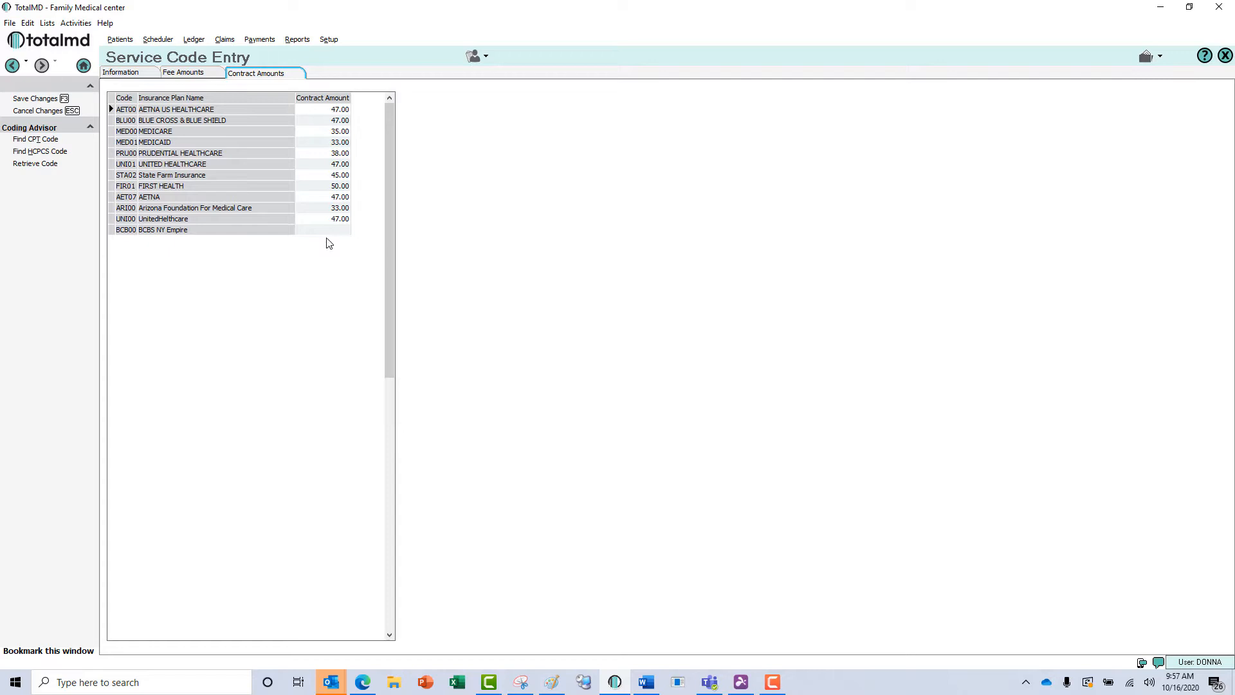
pyautogui.click(322, 229)
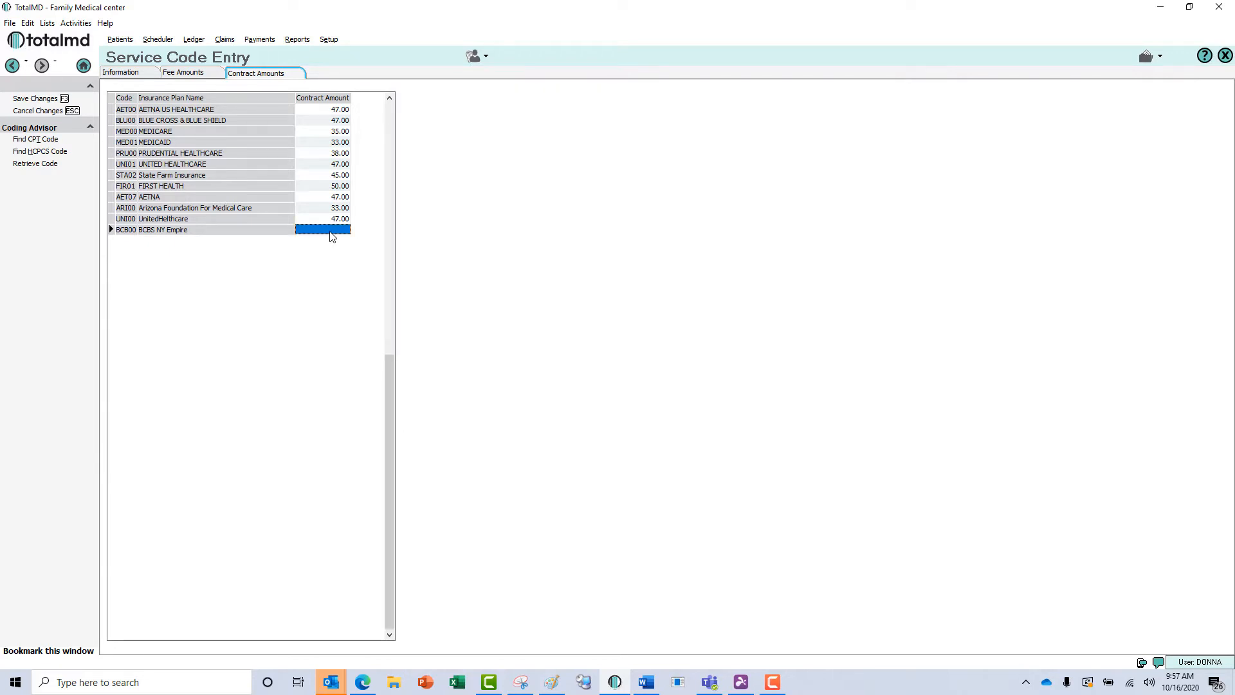
pyautogui.write('36')
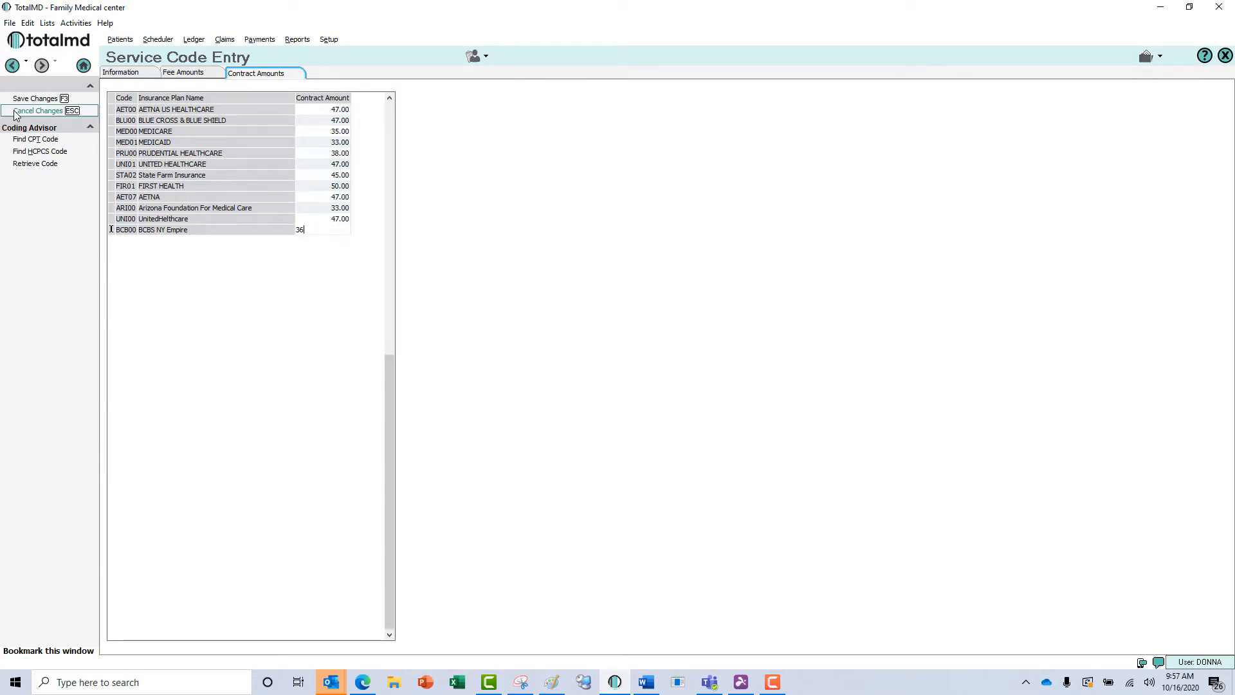
pyautogui.click(38, 111)
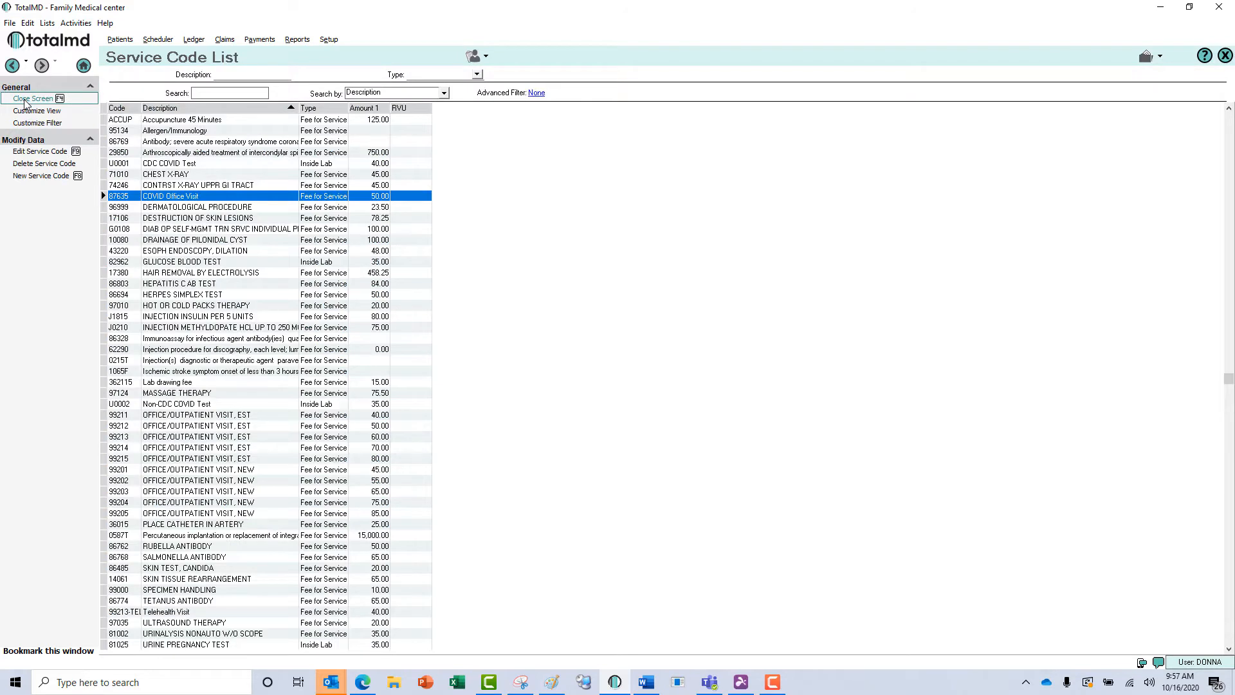
pyautogui.moveTo(40, 175)
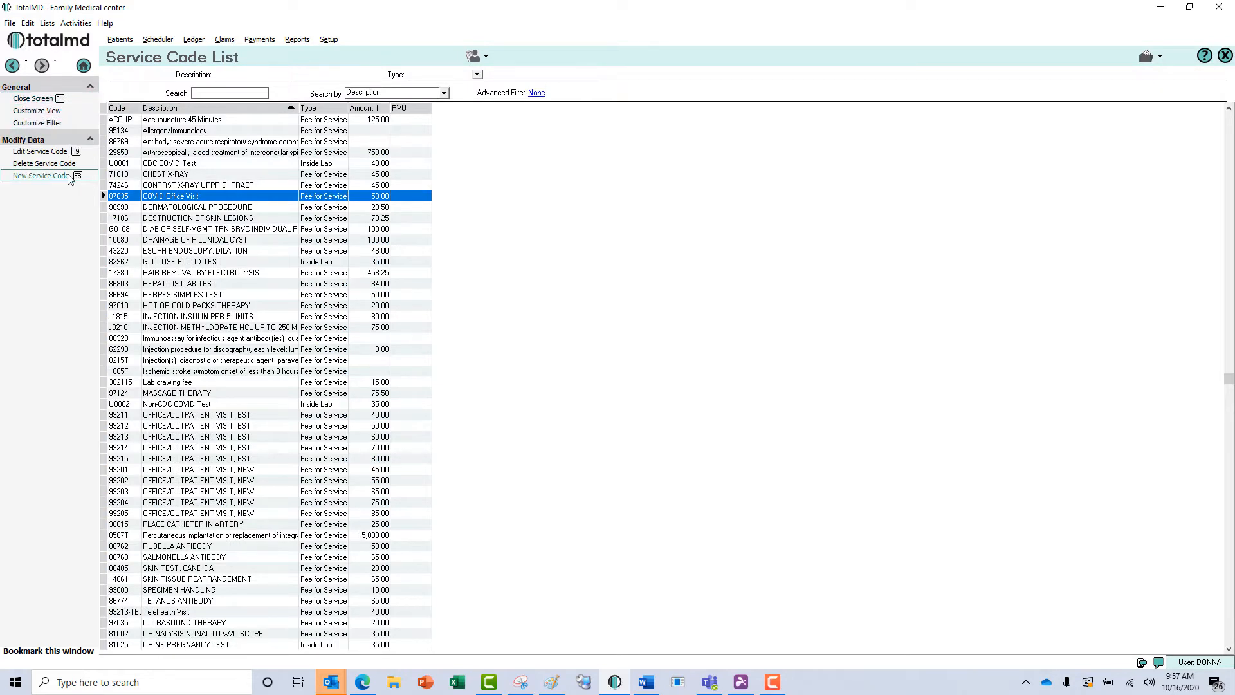
pyautogui.moveTo(120, 195)
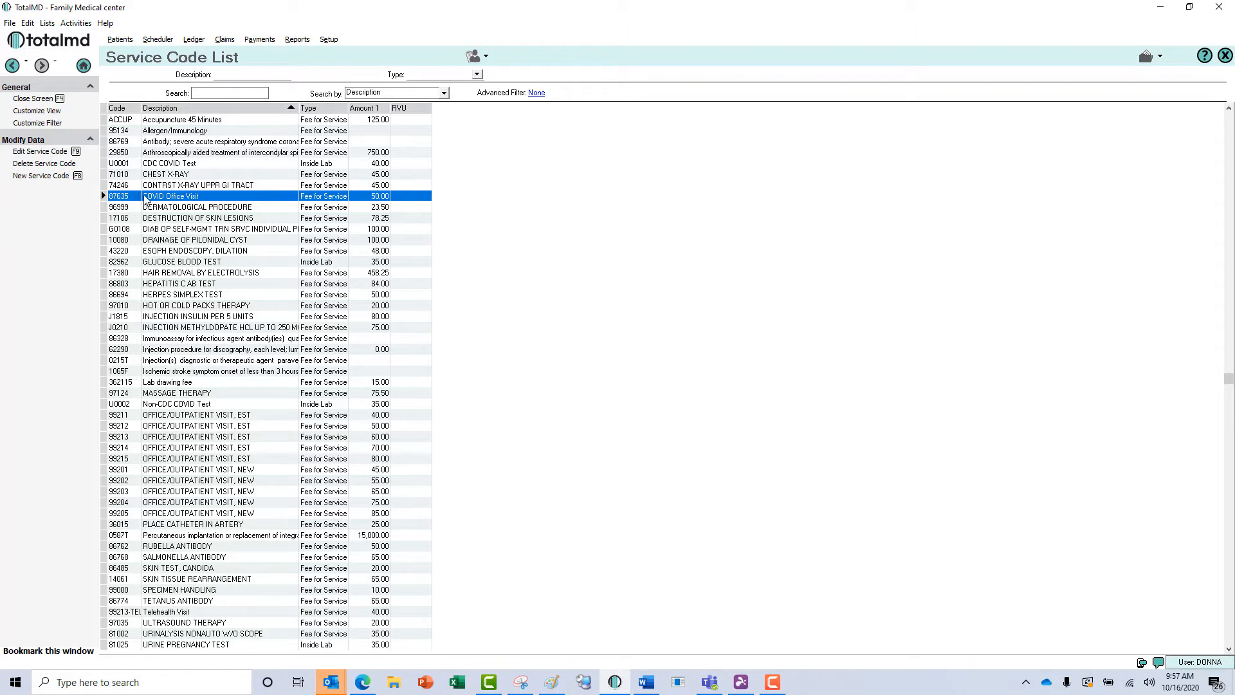
# Review the COVID Office Visit code entry and close it with Cancel Changes
pyautogui.doubleClick(171, 195)
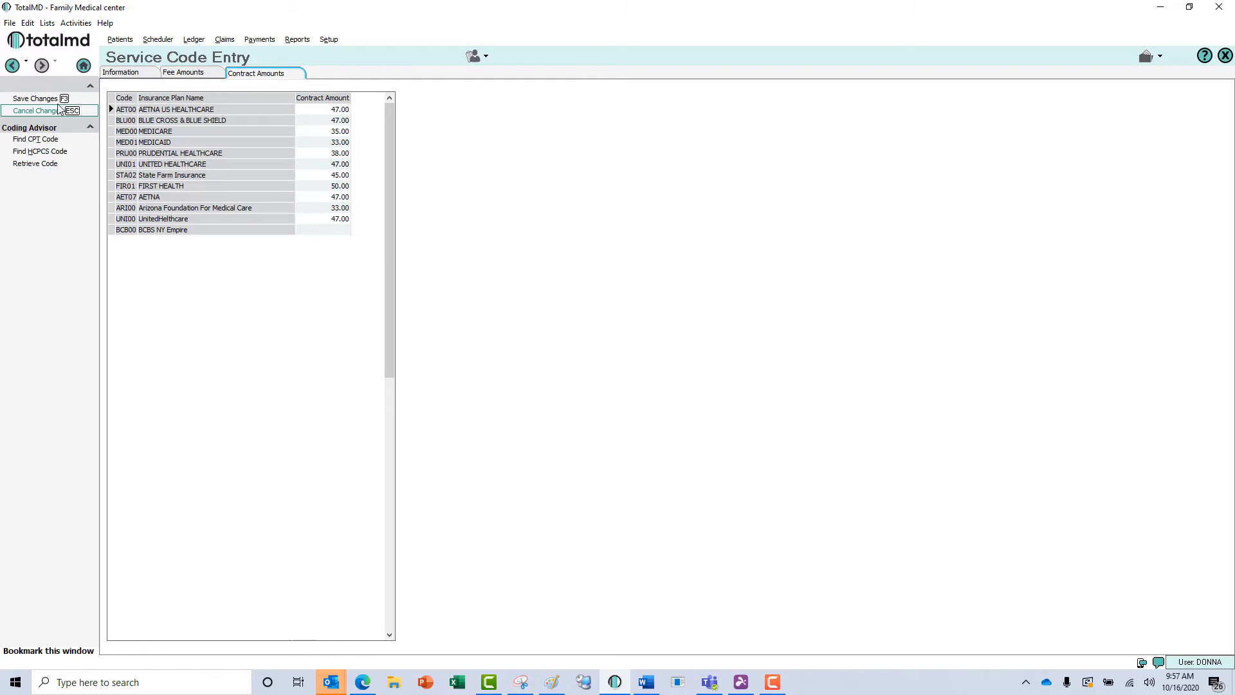
pyautogui.click(34, 111)
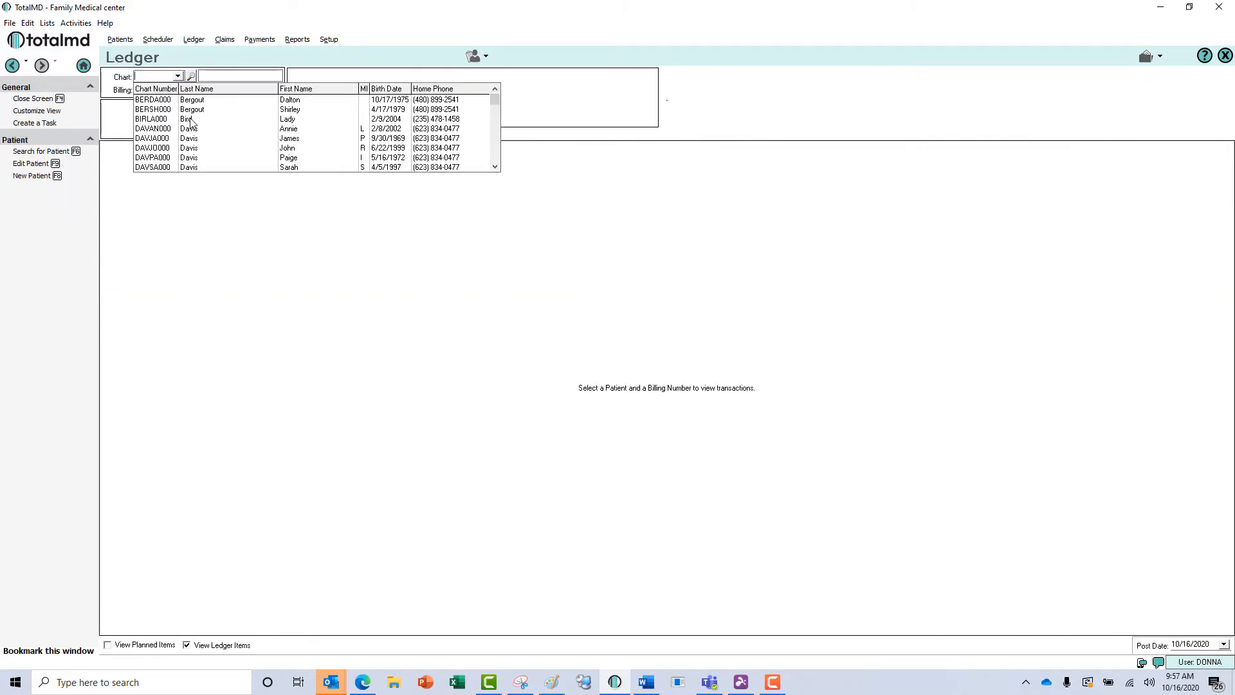
pyautogui.click(152, 118)
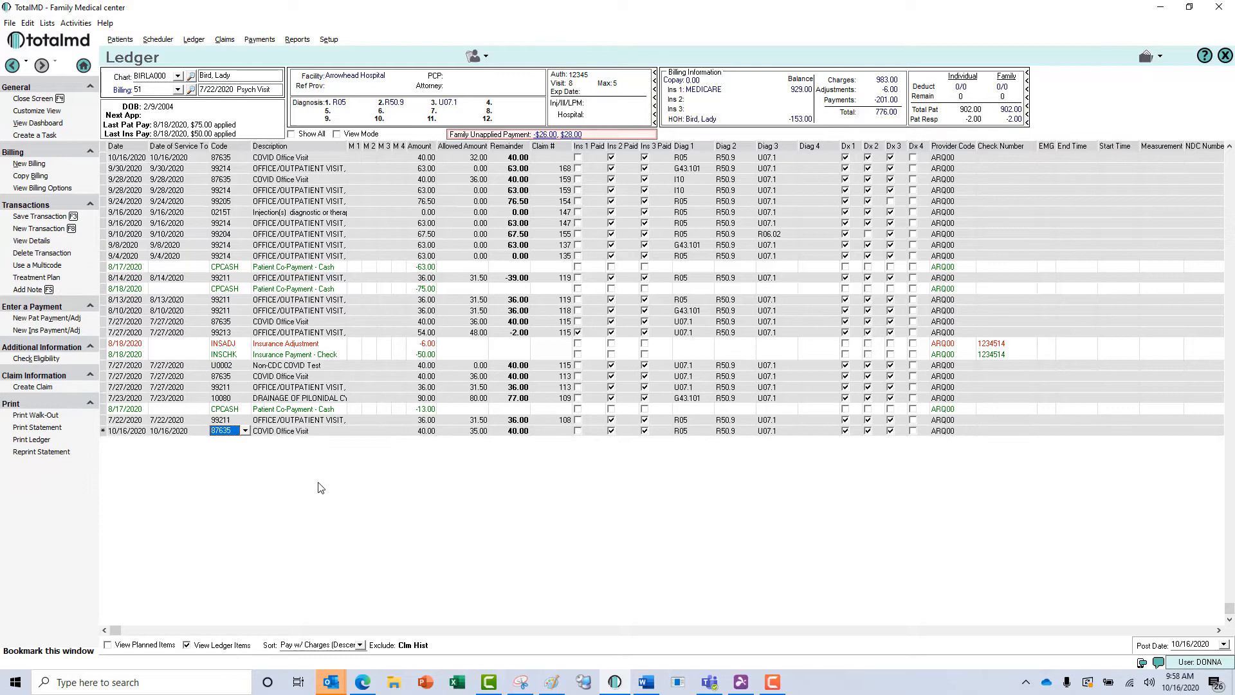
pyautogui.moveTo(441, 388)
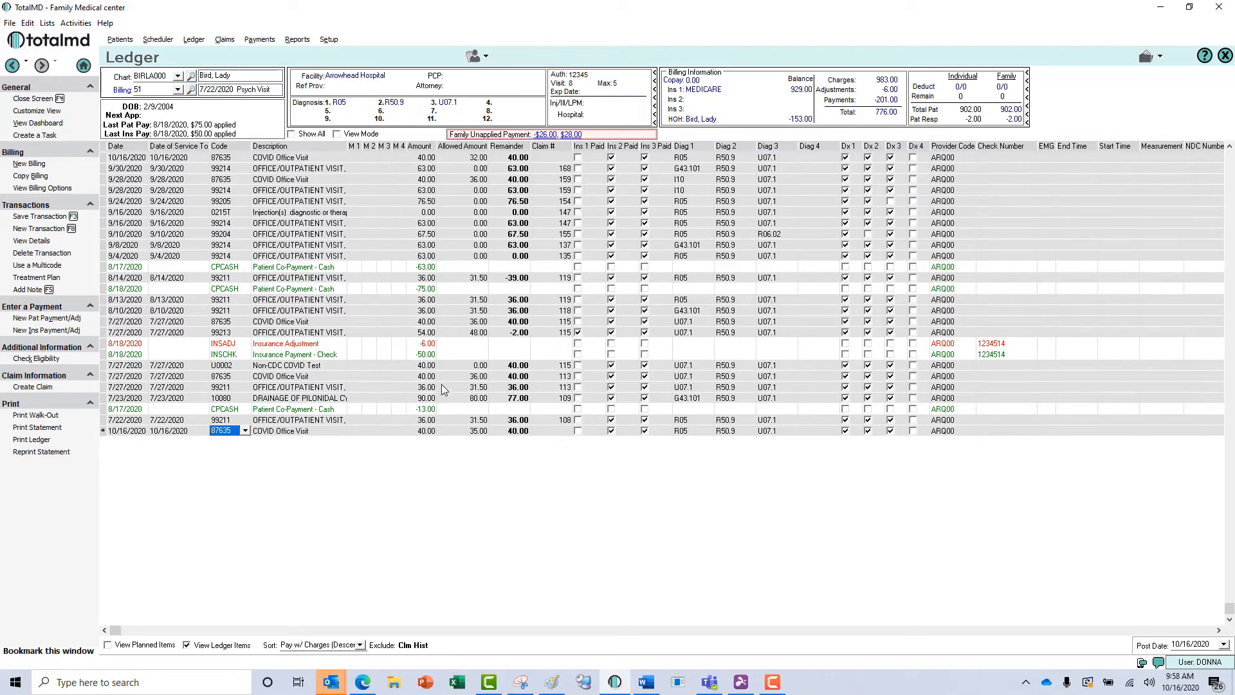
pyautogui.moveTo(440, 441)
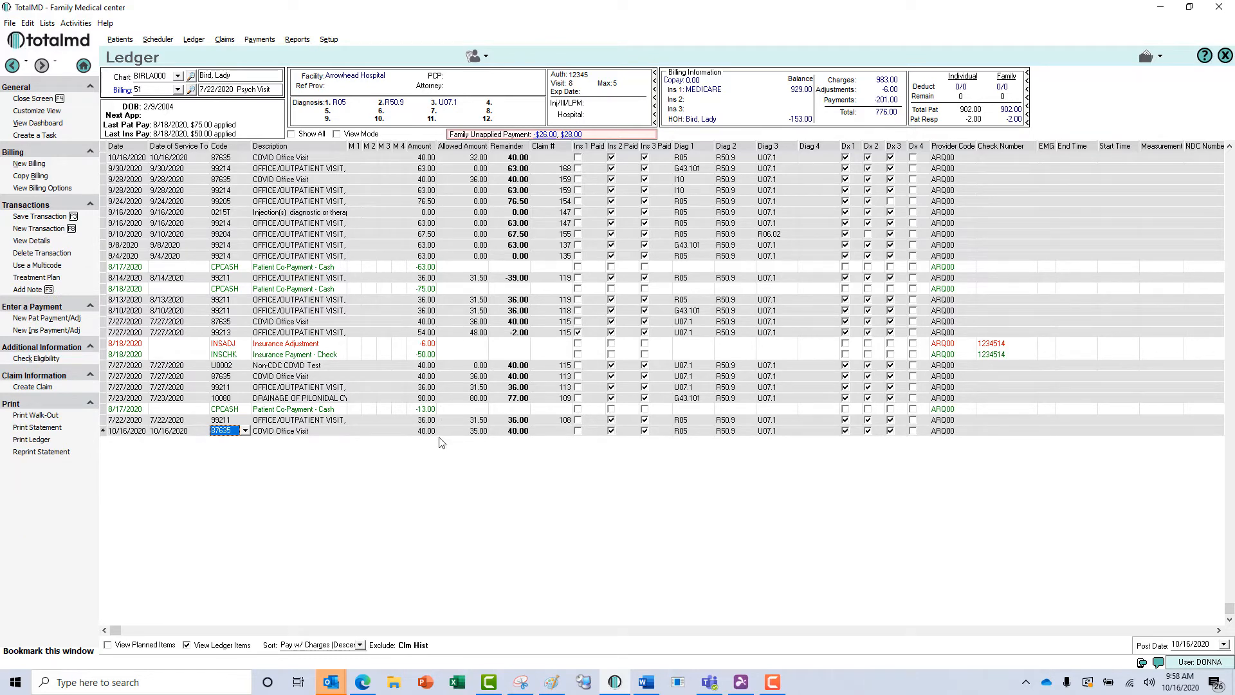
pyautogui.moveTo(478, 438)
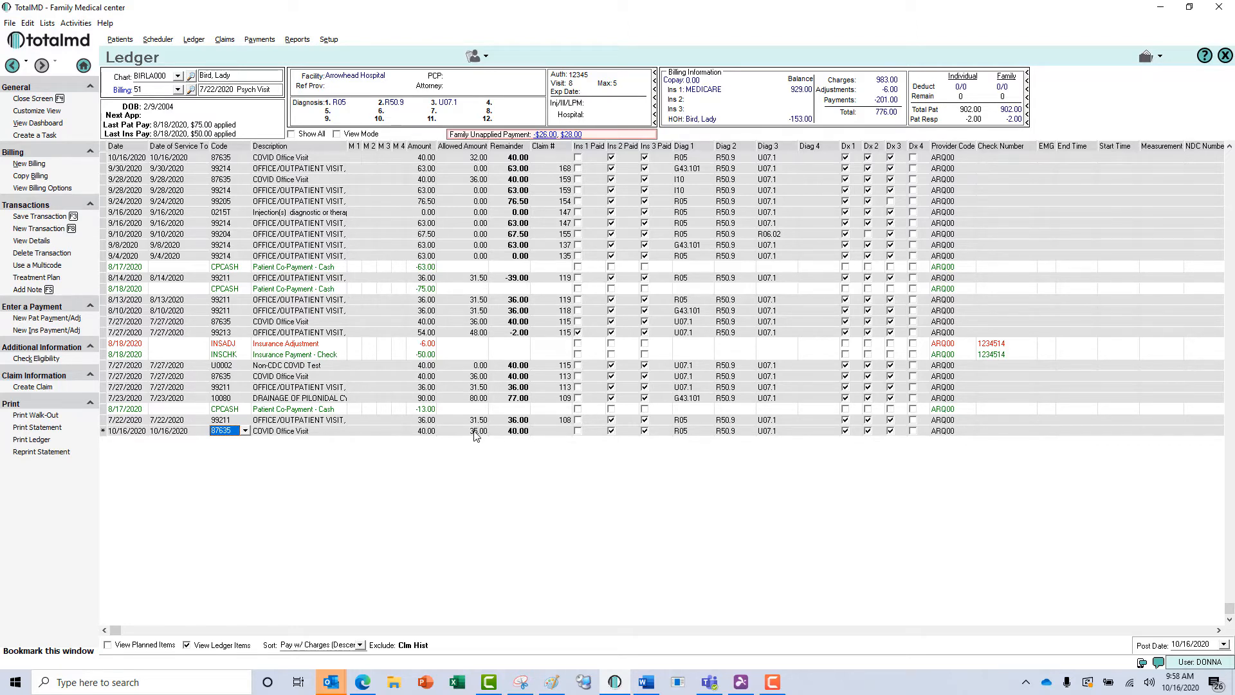
pyautogui.click(476, 431)
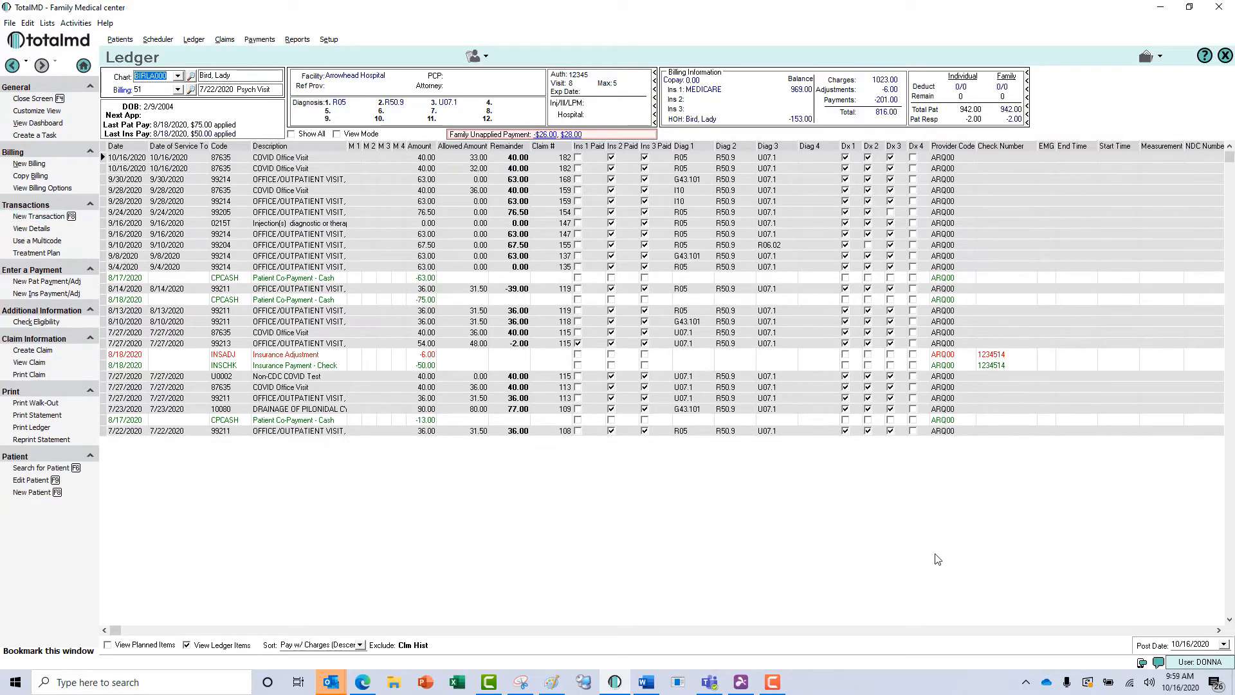
pyautogui.moveTo(344, 445)
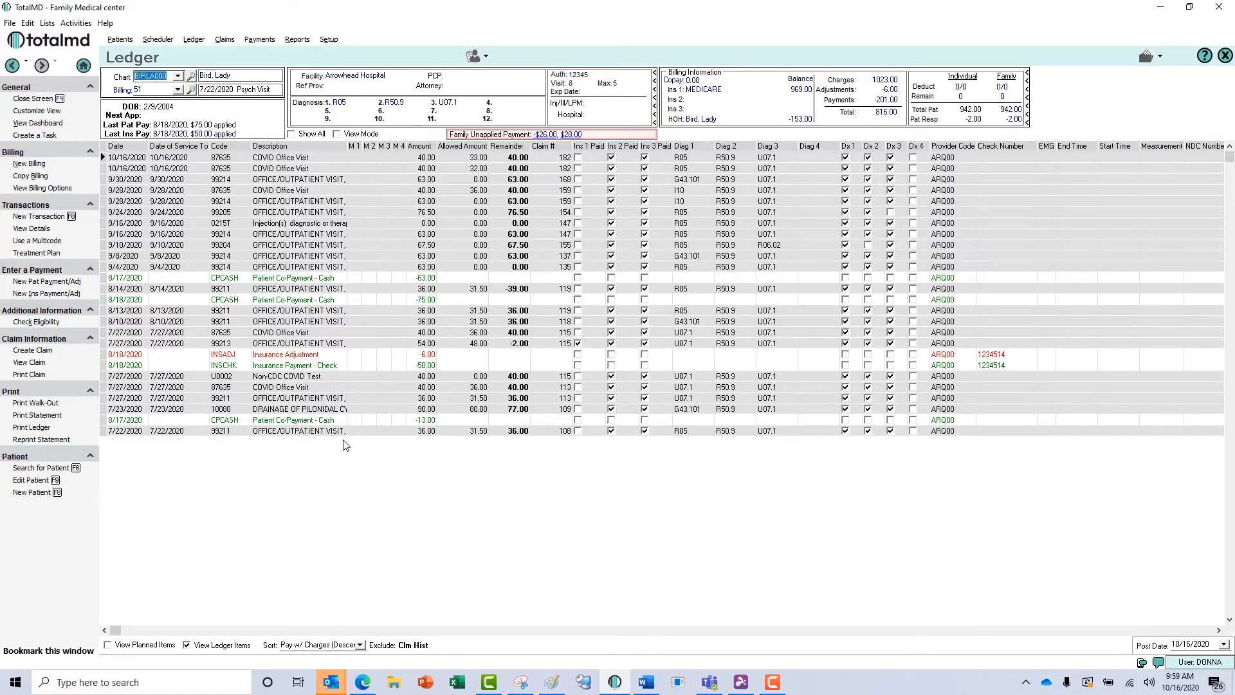
pyautogui.moveTo(47, 293)
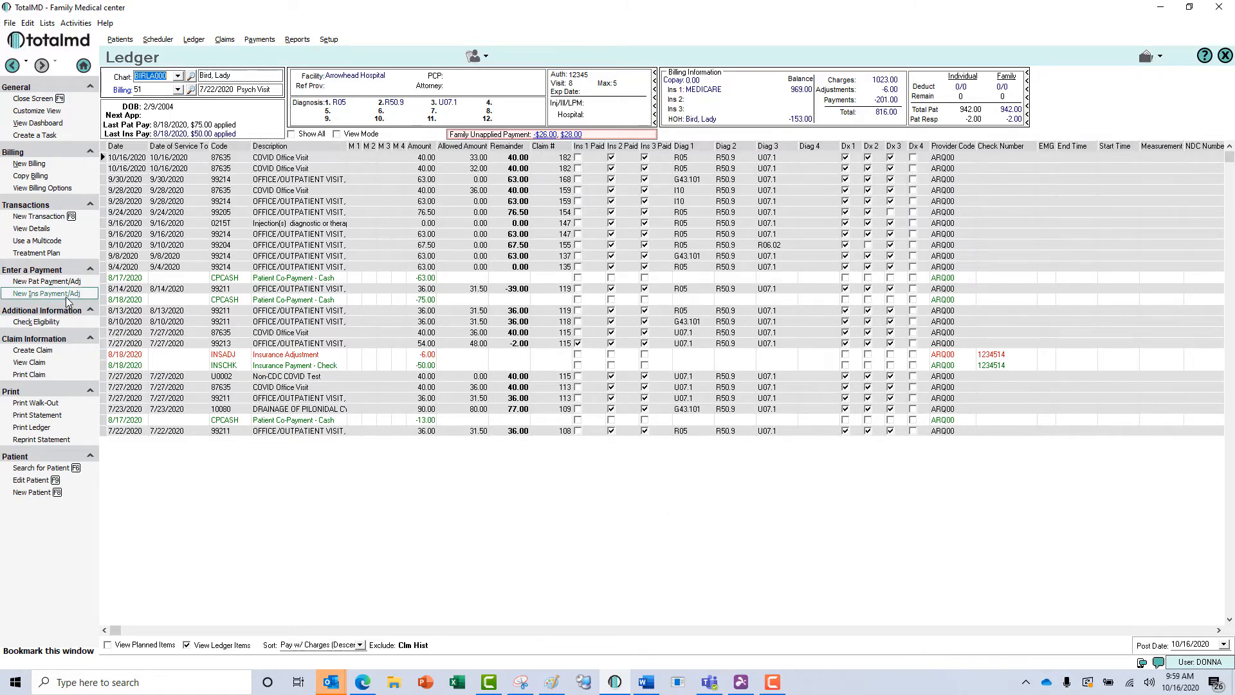
# Start a new Medicare insurance payment: check 1231, amount 30, note 'COVID Payment'
pyautogui.click(46, 293)
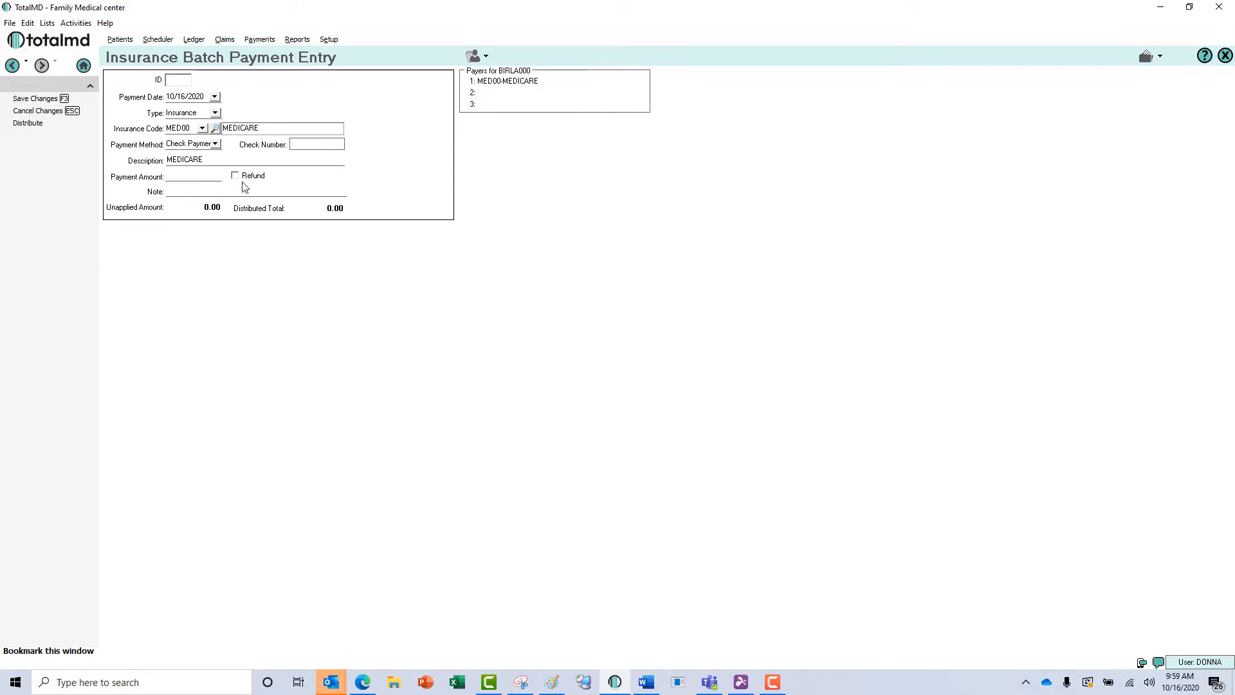
pyautogui.click(315, 144)
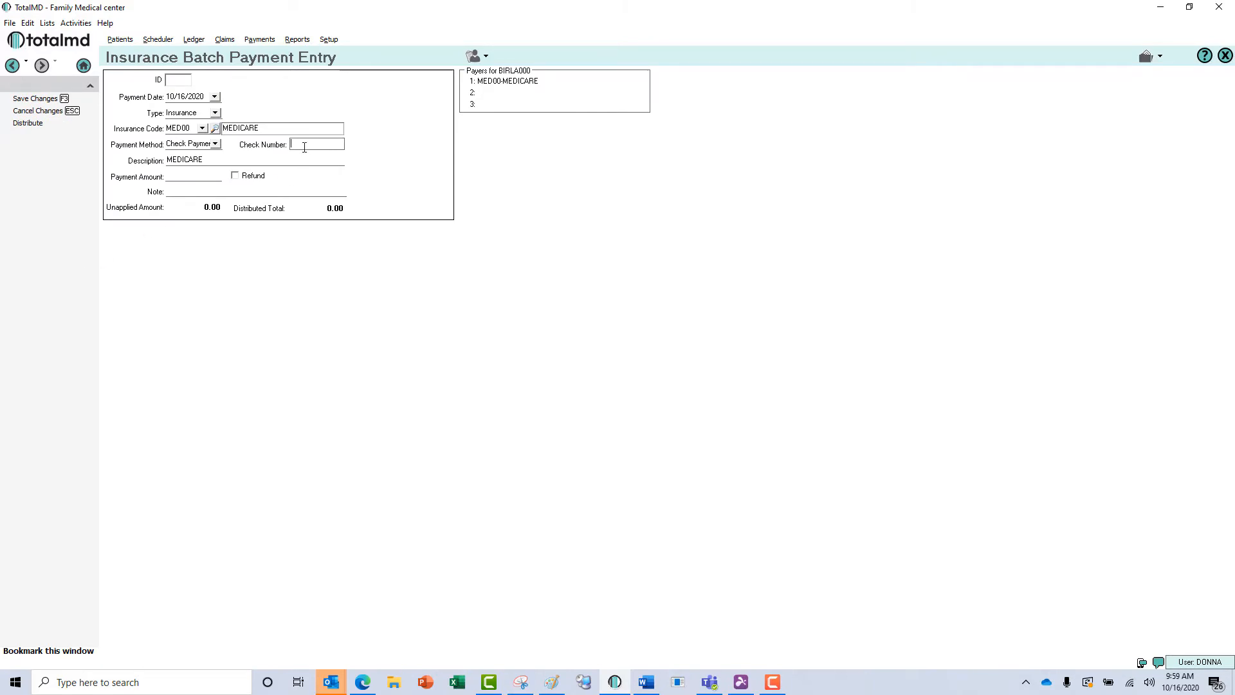
pyautogui.write('1231')
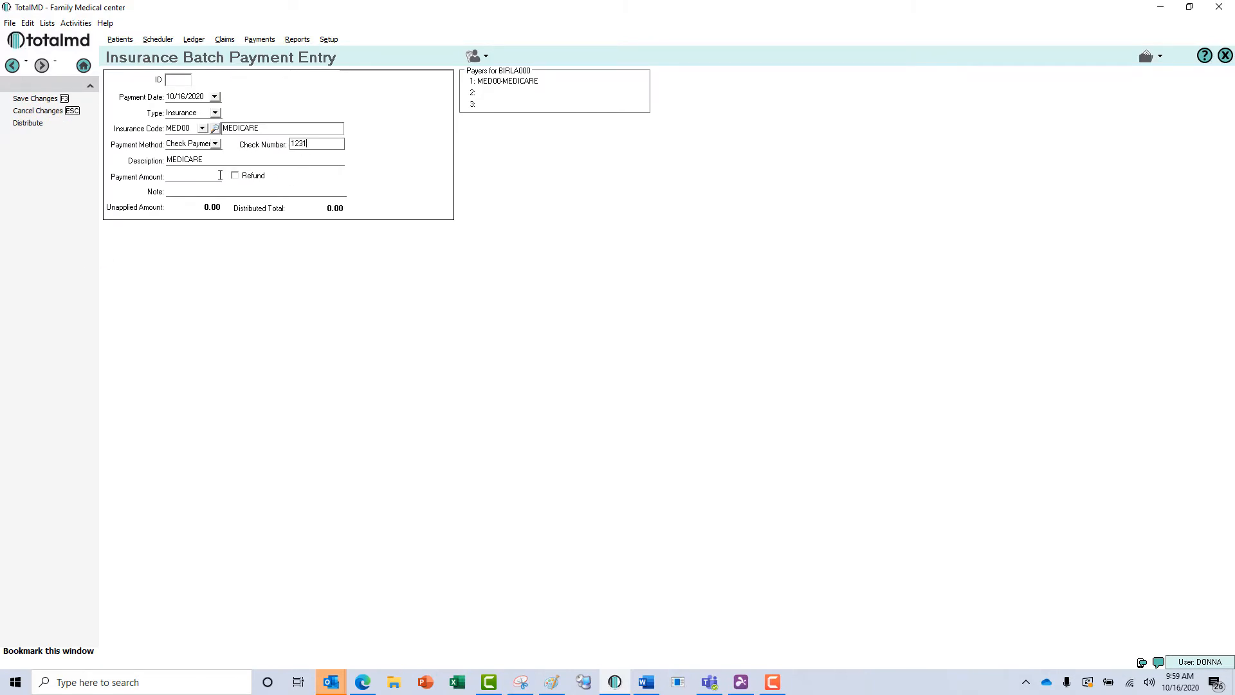
pyautogui.write('30.00')
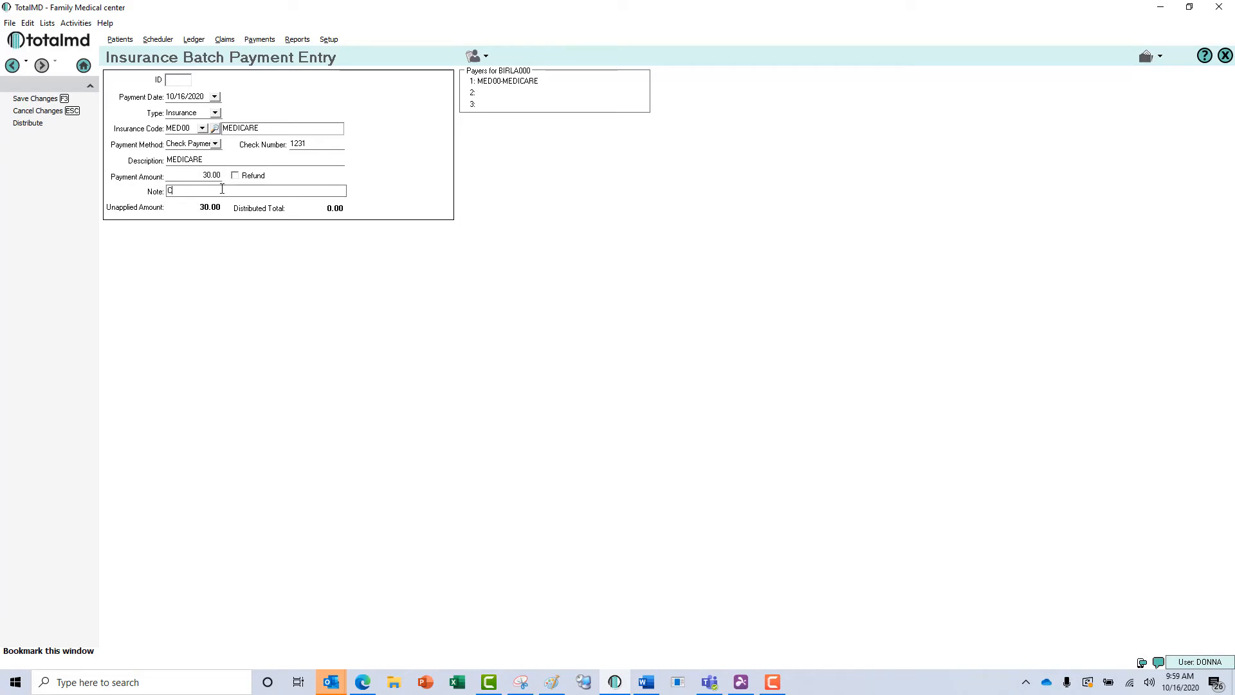
pyautogui.write('OVID')
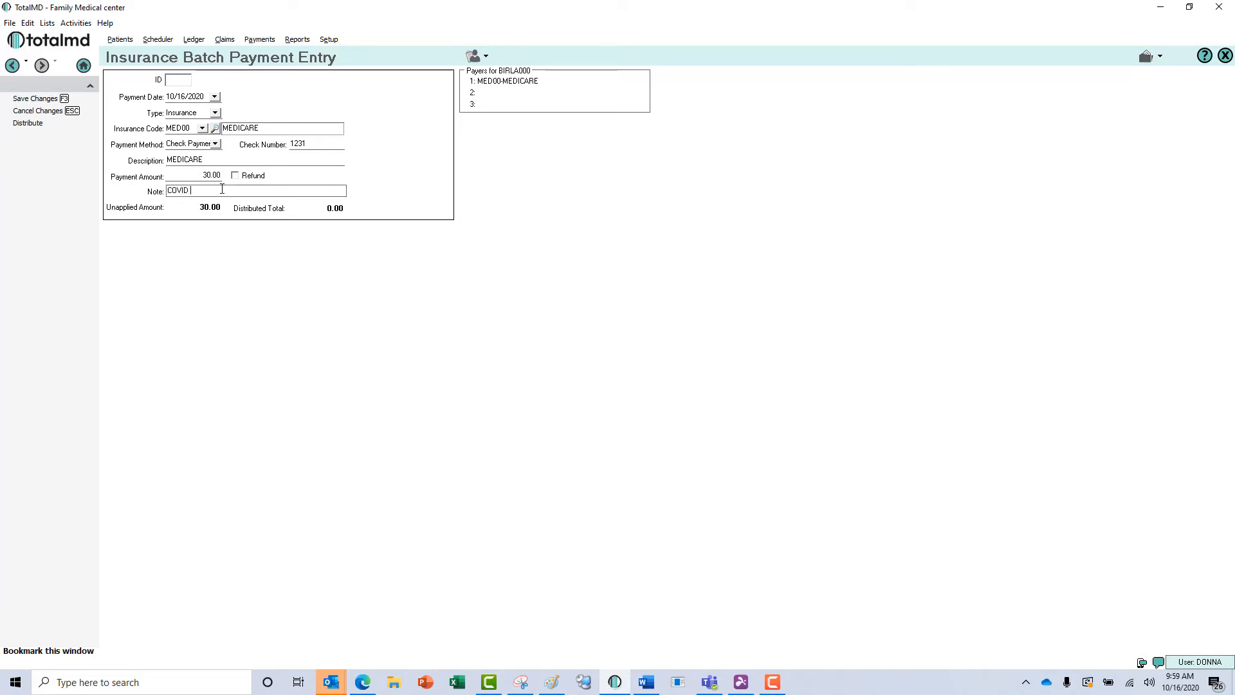
pyautogui.write('Payment')
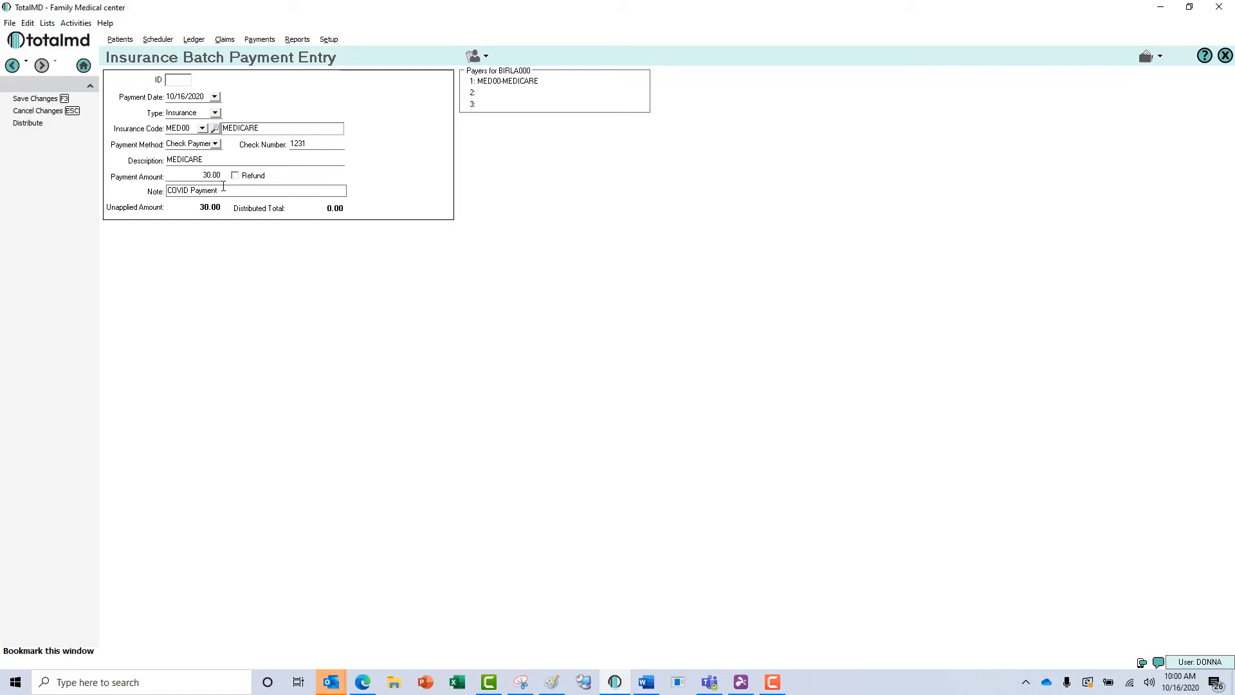
pyautogui.moveTo(117, 129)
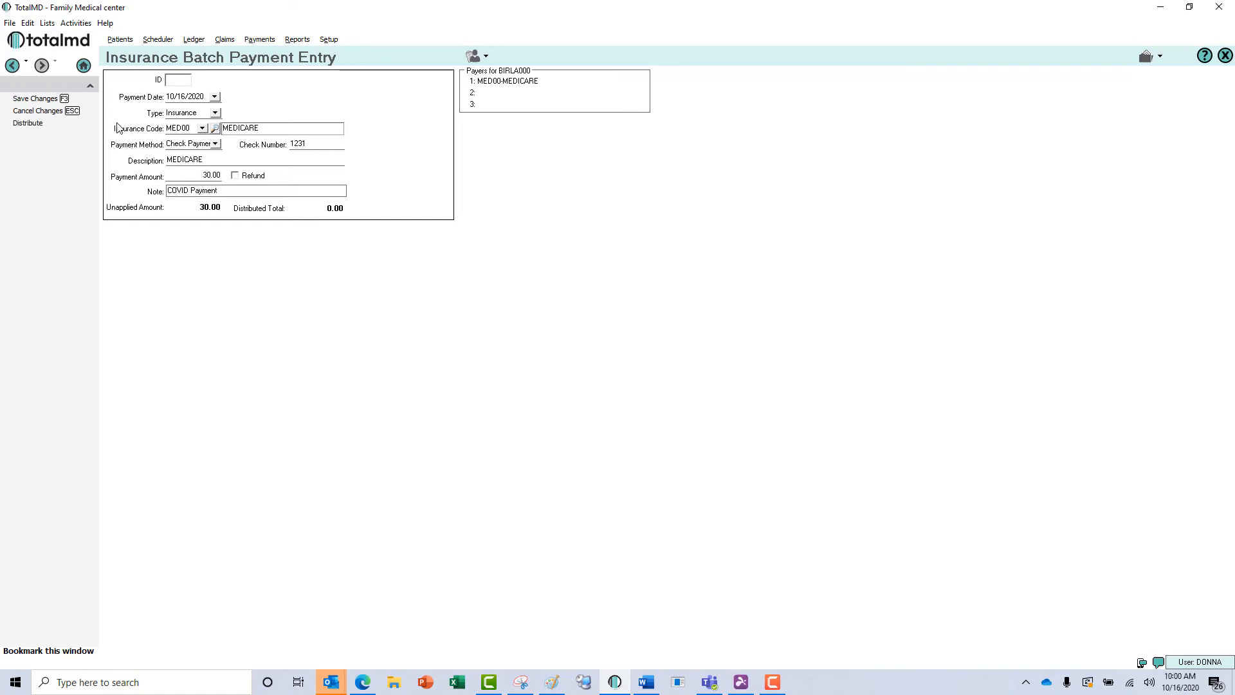
# Distribute -30.00 payment and 30 allowed onto the 10/16/2020 87635 line, leaving a 10.00 adjustment
pyautogui.click(27, 123)
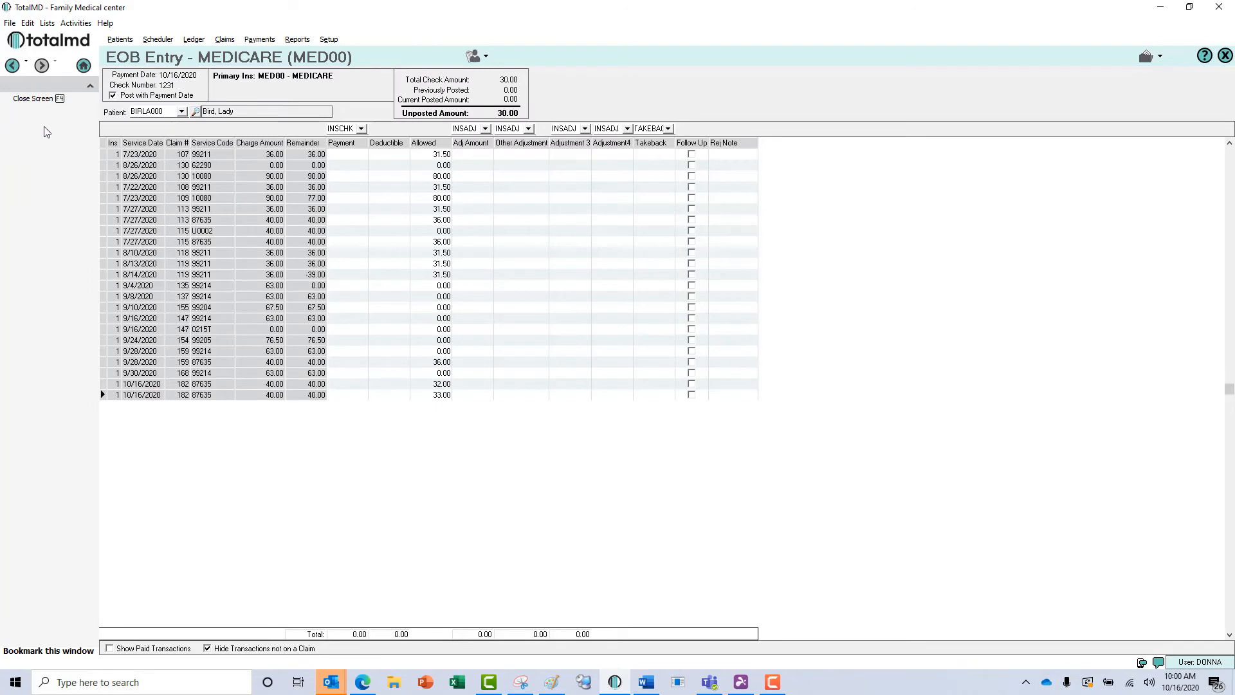
pyautogui.moveTo(188, 211)
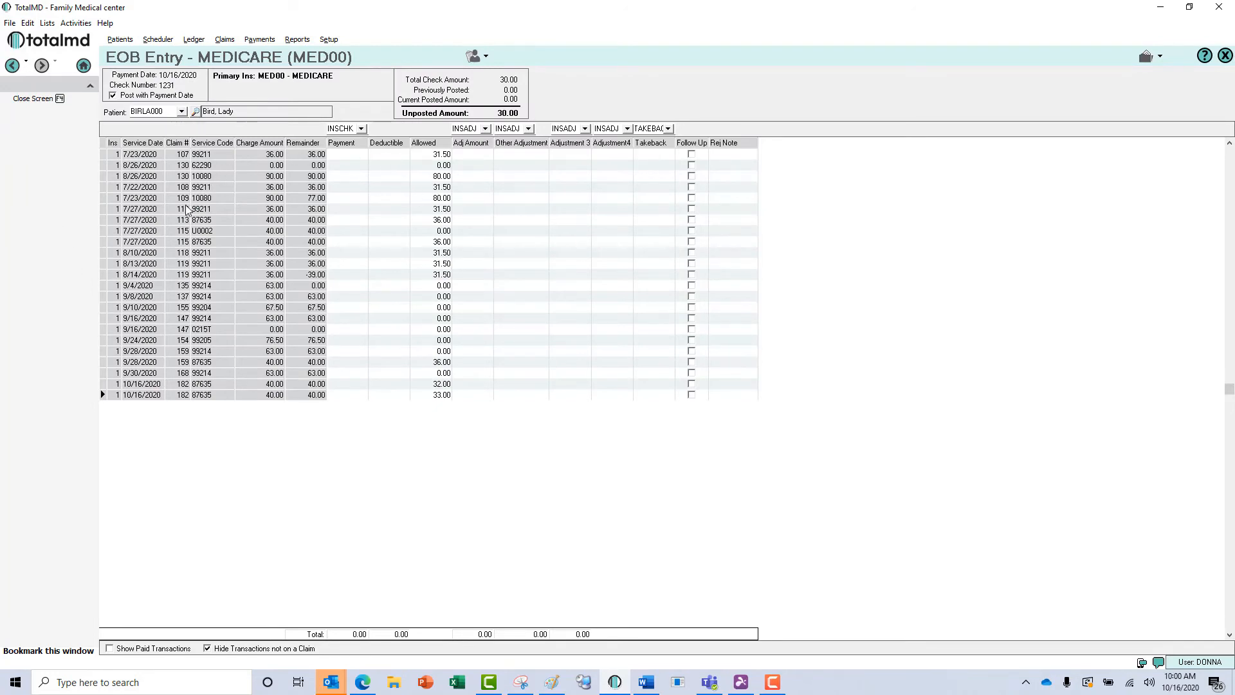
pyautogui.moveTo(372, 407)
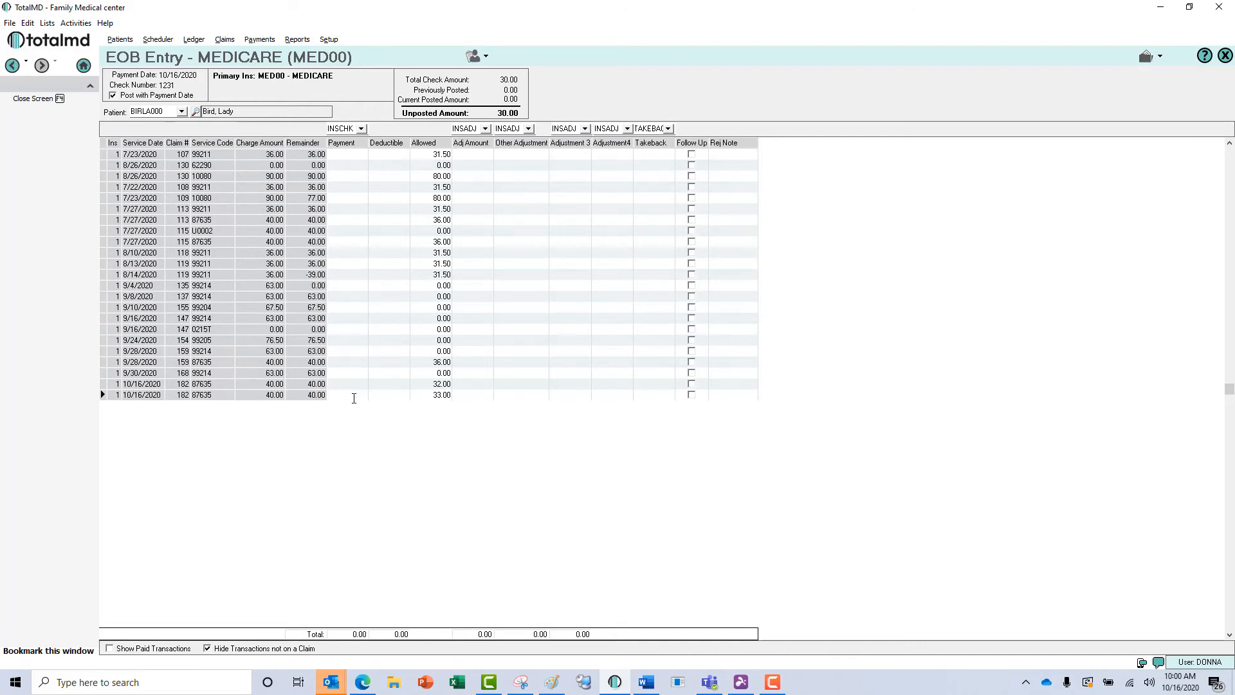
pyautogui.write('-30.00')
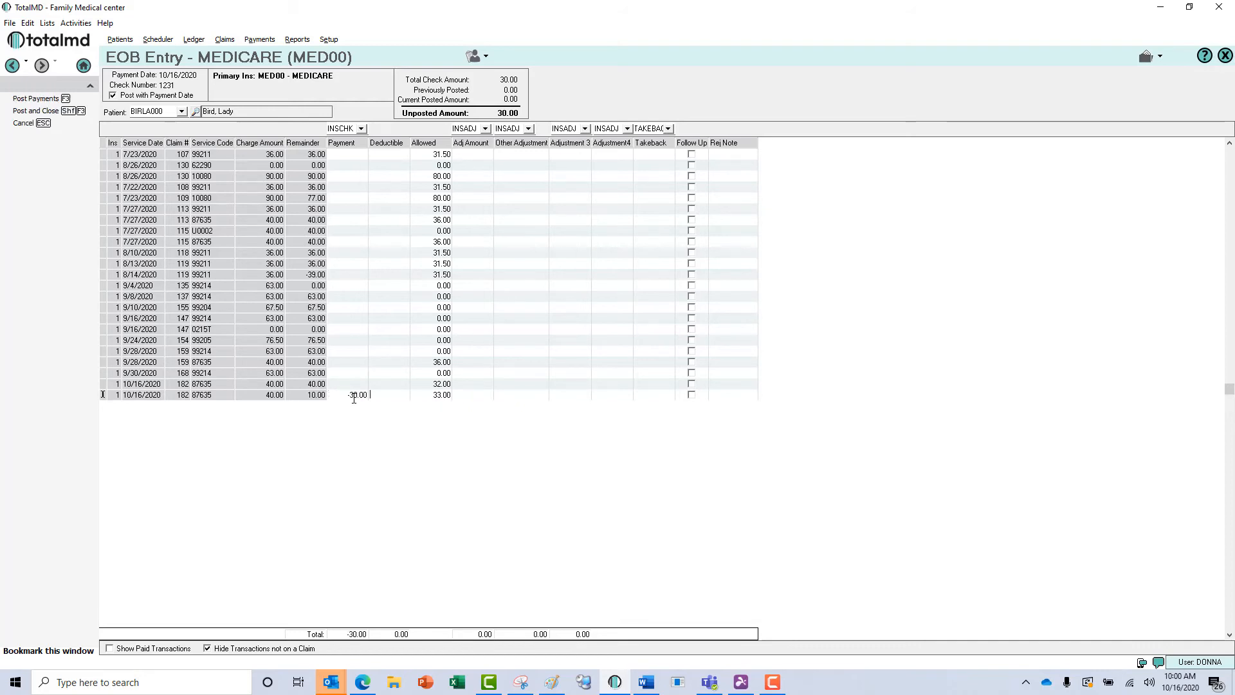
pyautogui.write('30')
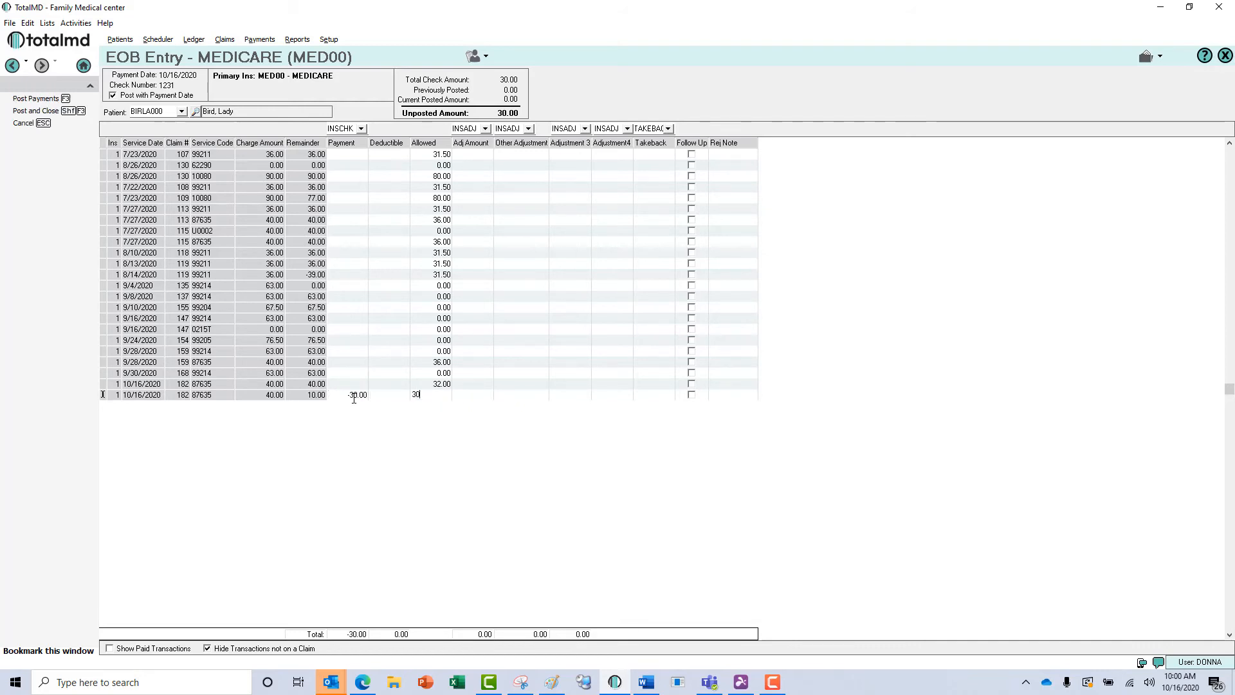
pyautogui.press('Tab')
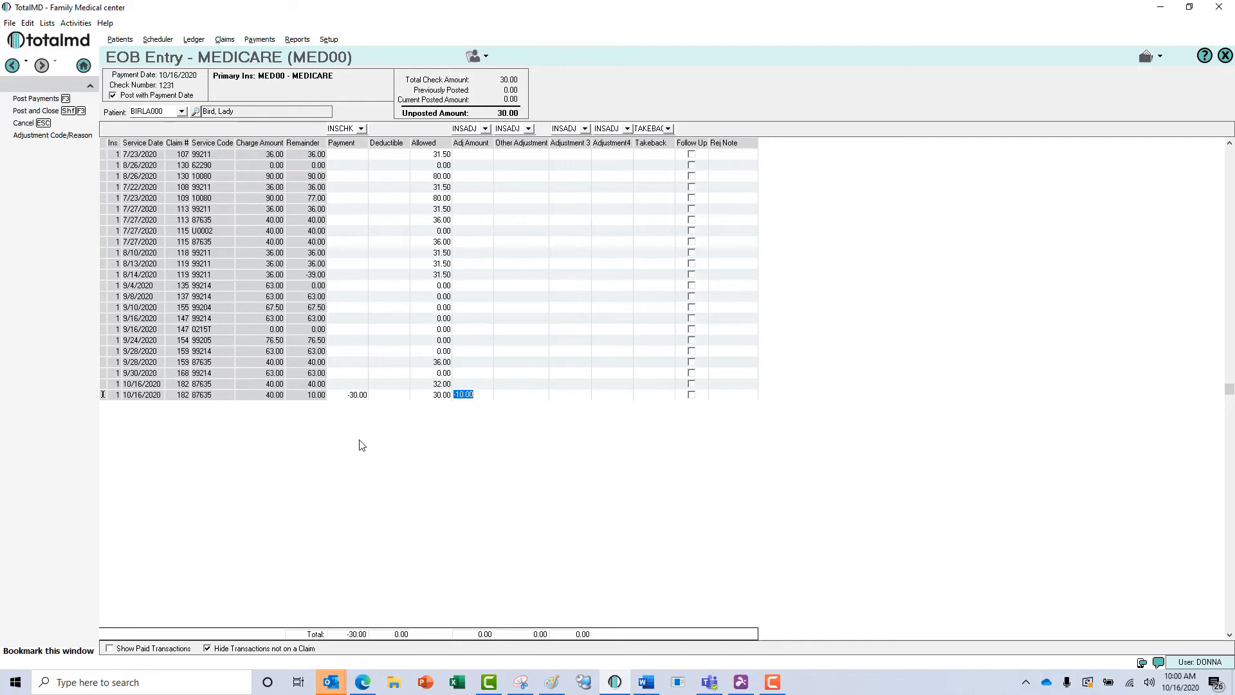
pyautogui.moveTo(431, 423)
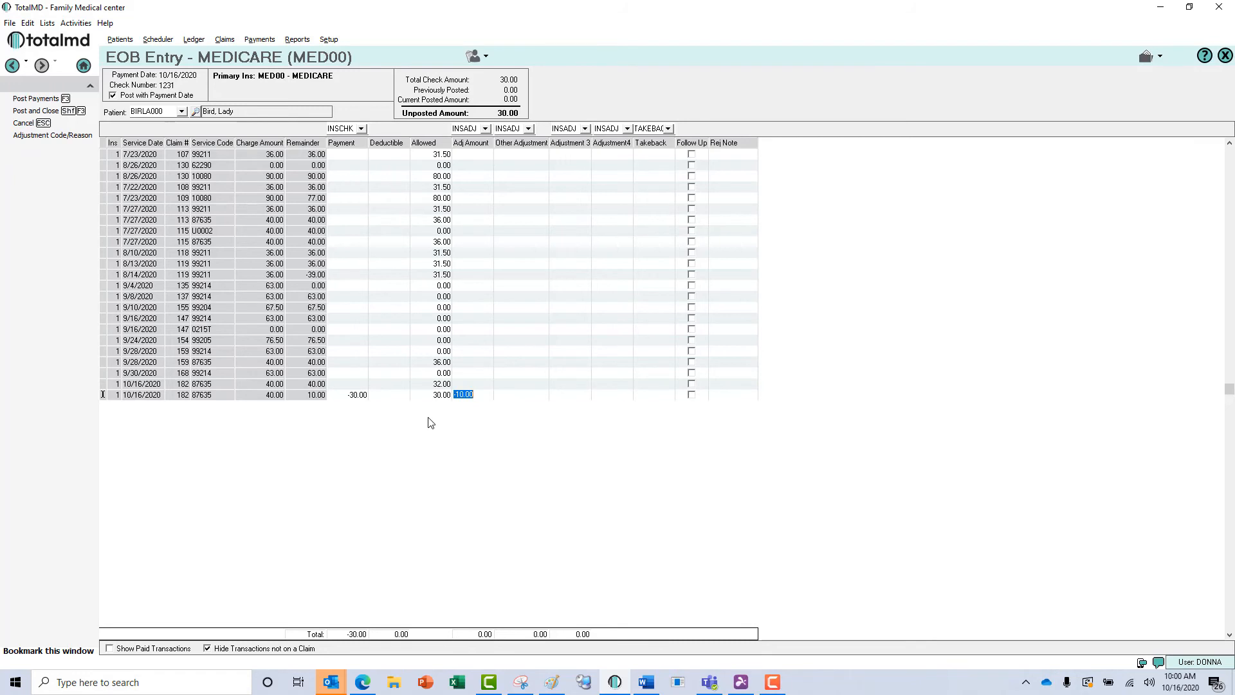
pyautogui.moveTo(461, 412)
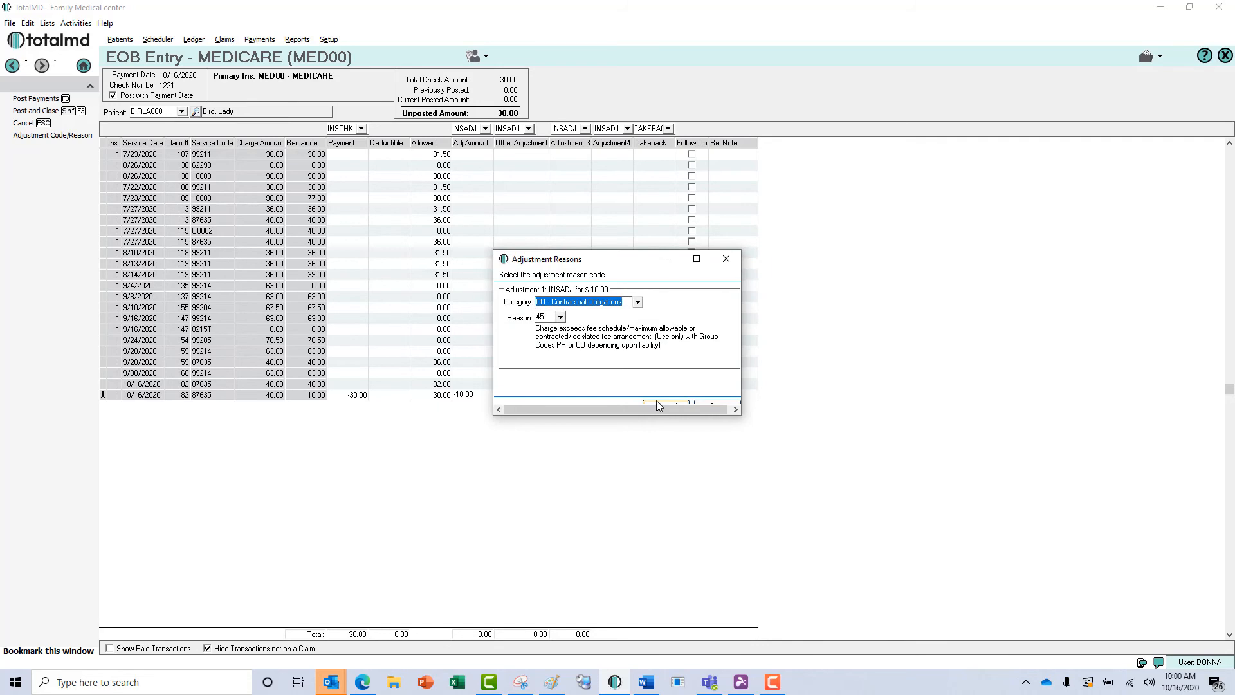
# Confirm reason CO 45, post the payment and adjustment, and acknowledge the claim-paid notice
pyautogui.click(665, 404)
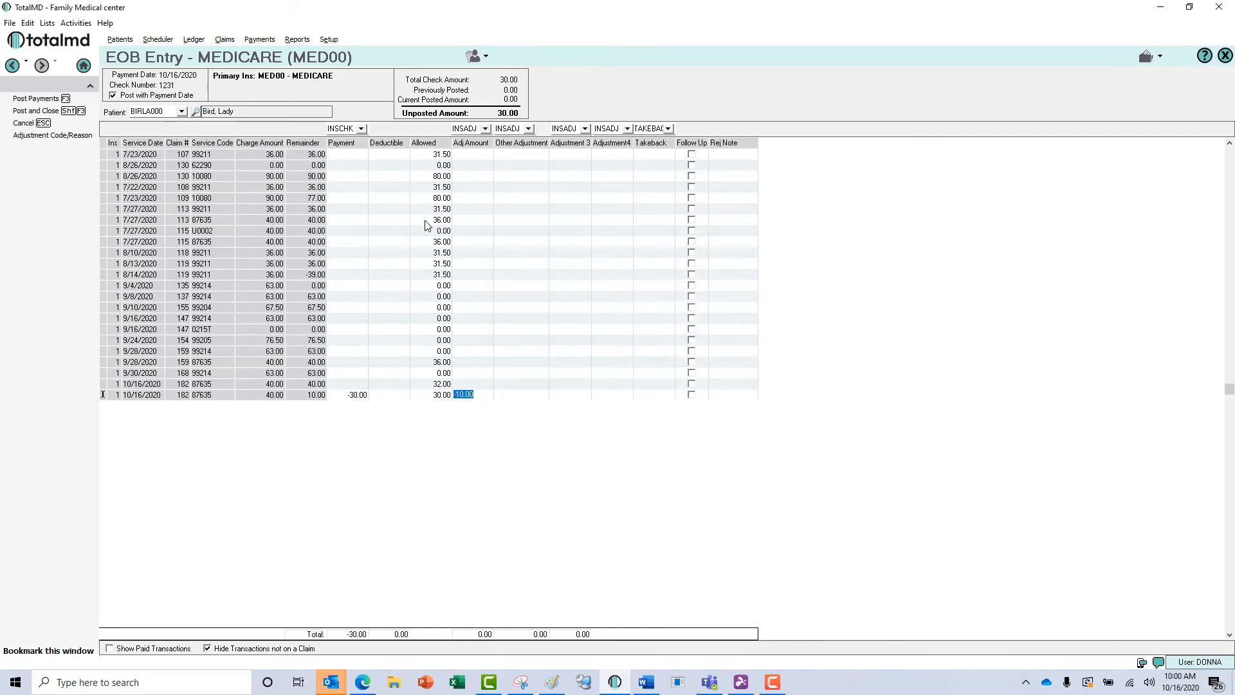
pyautogui.click(36, 111)
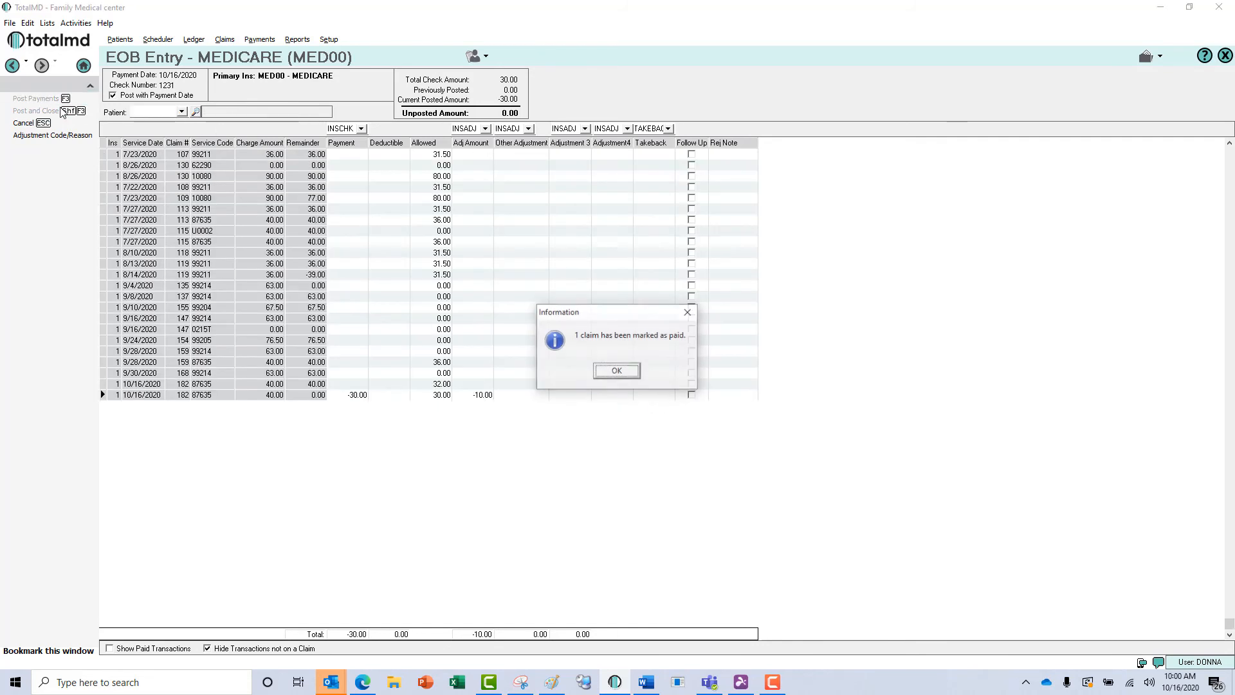
pyautogui.click(616, 370)
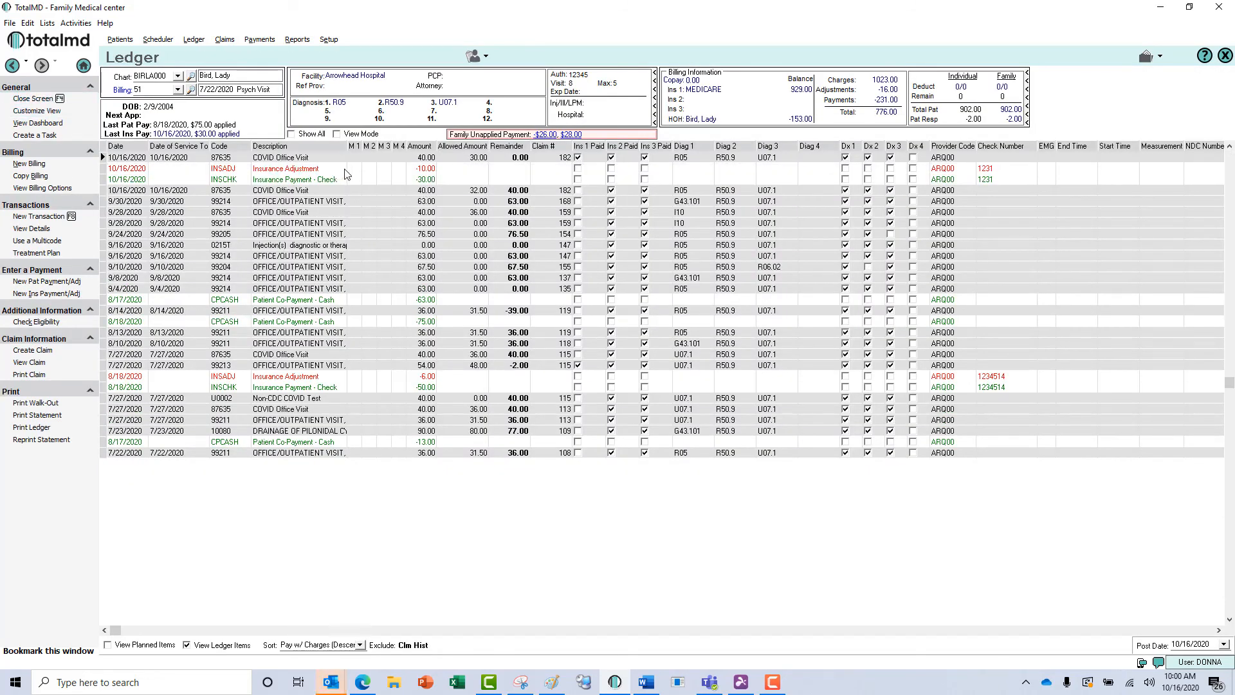
pyautogui.moveTo(405, 186)
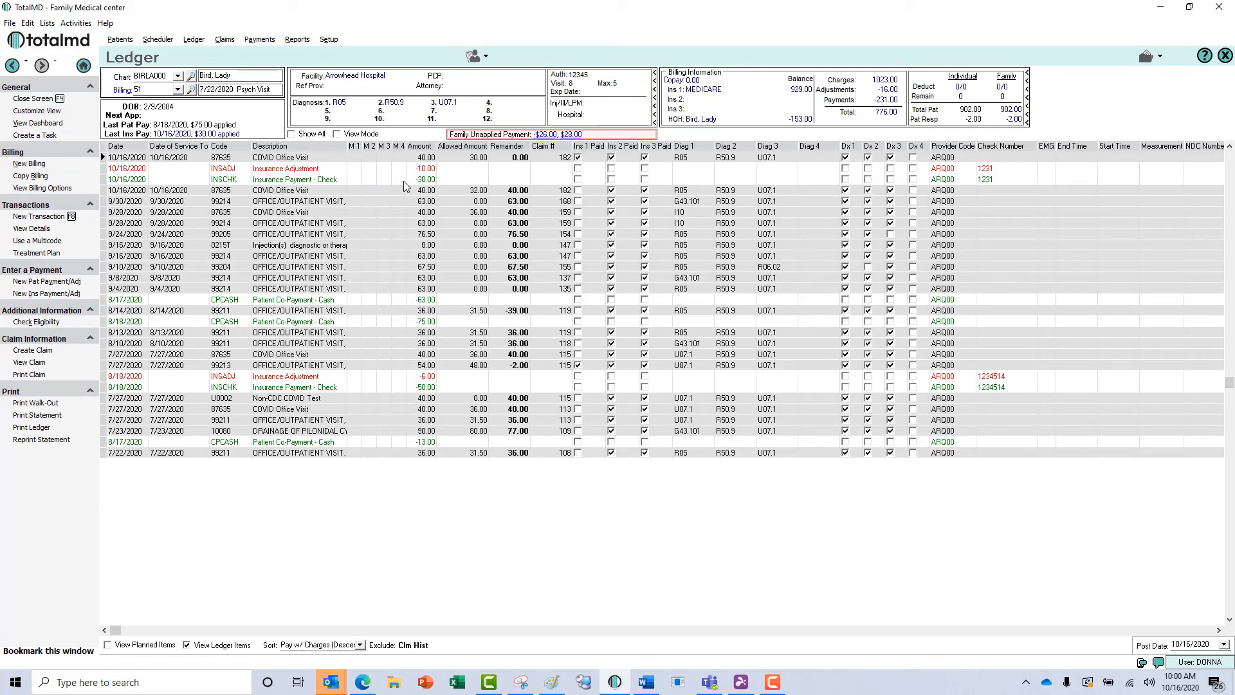
pyautogui.moveTo(453, 164)
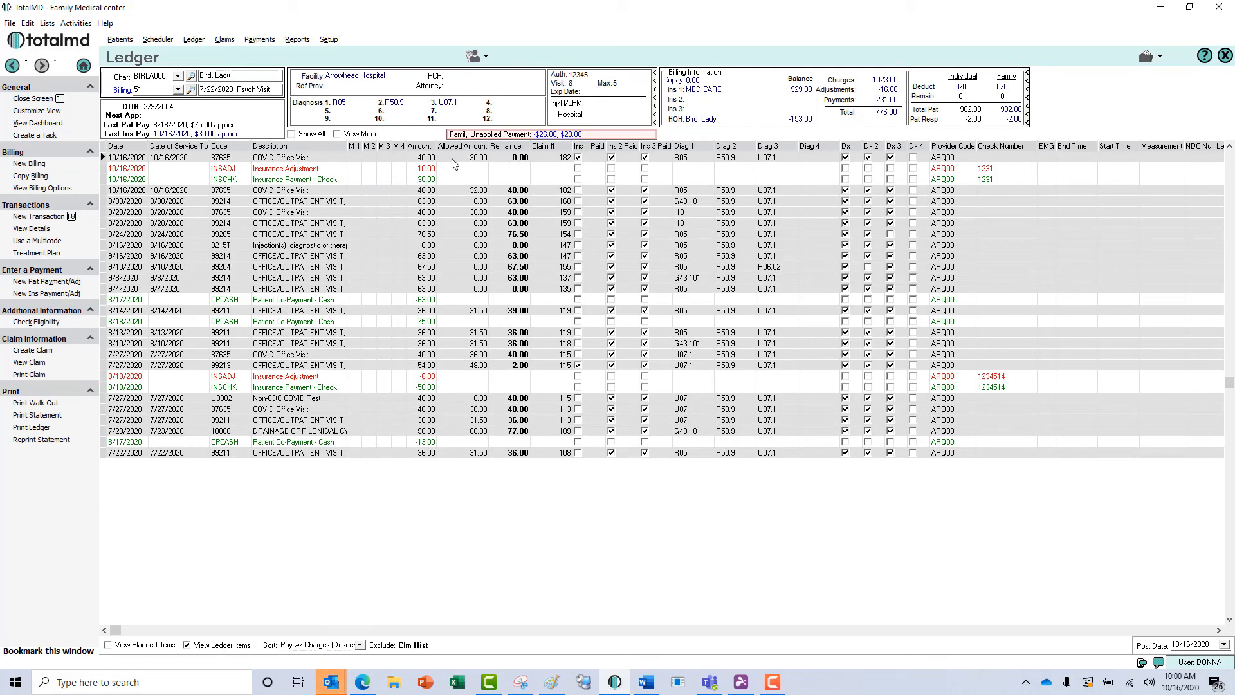